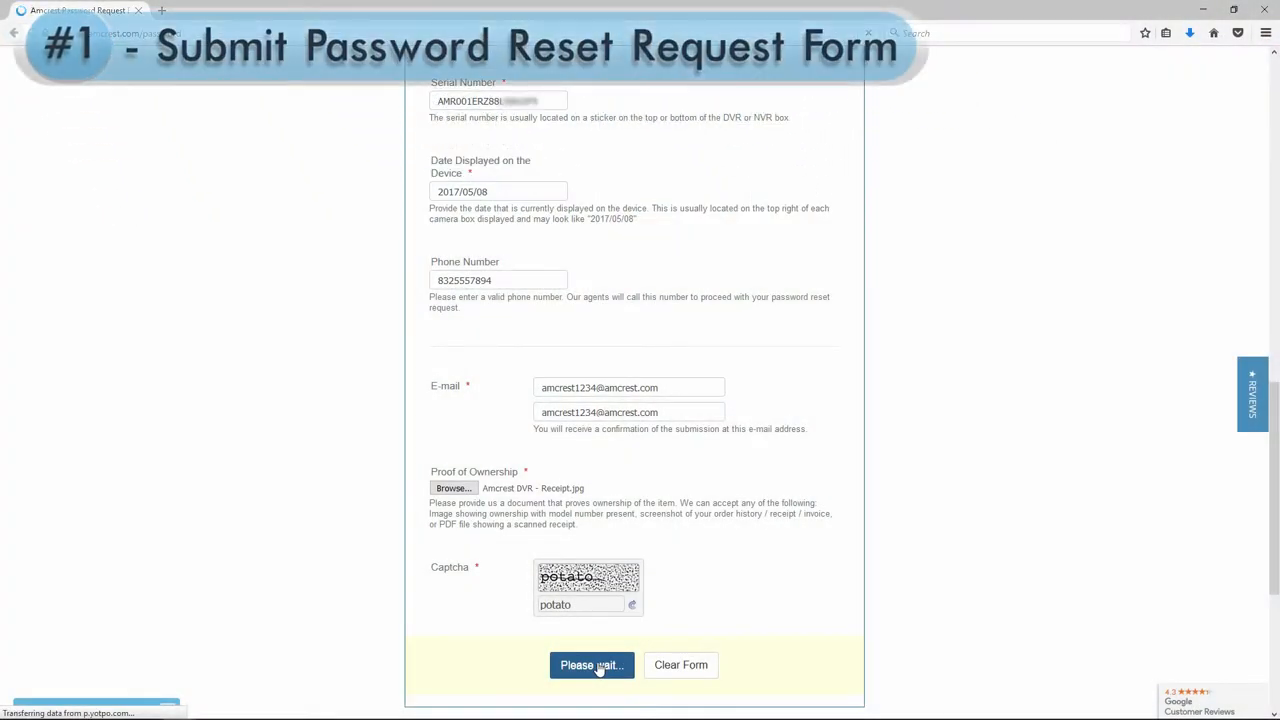
Submit the filled Amcrest password reset request form with the captcha entered
click(592, 665)
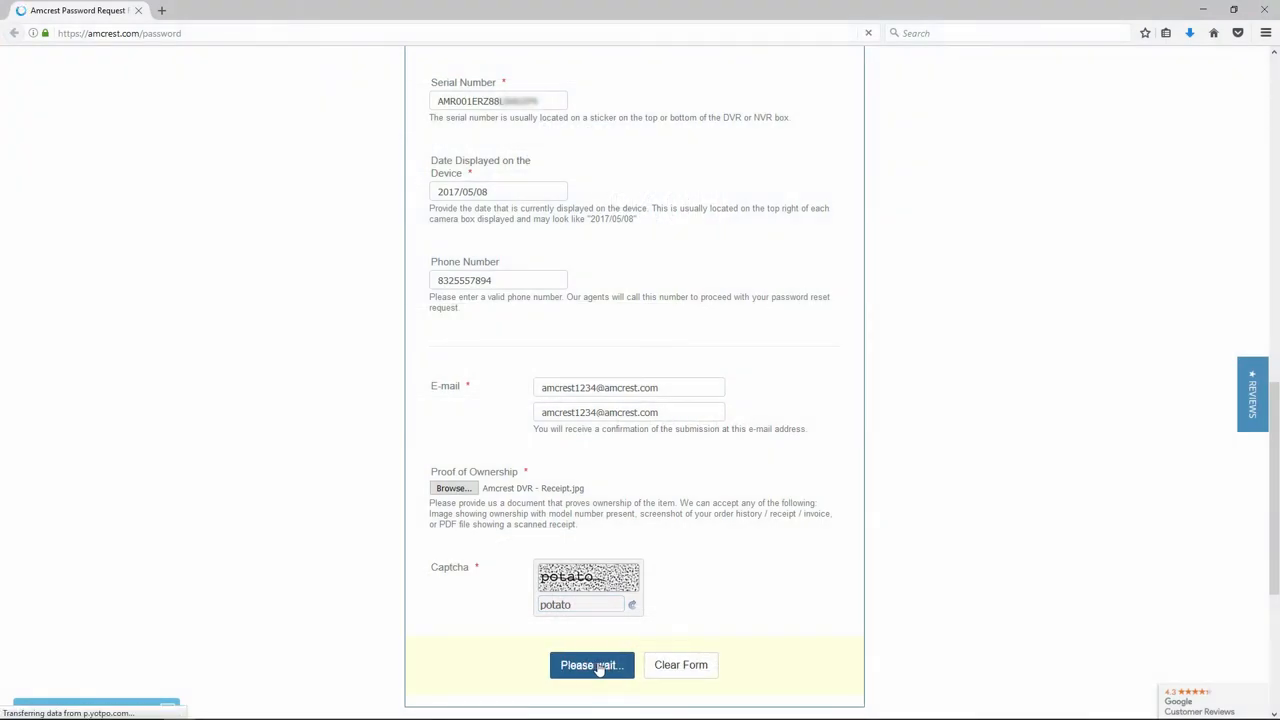
click(592, 664)
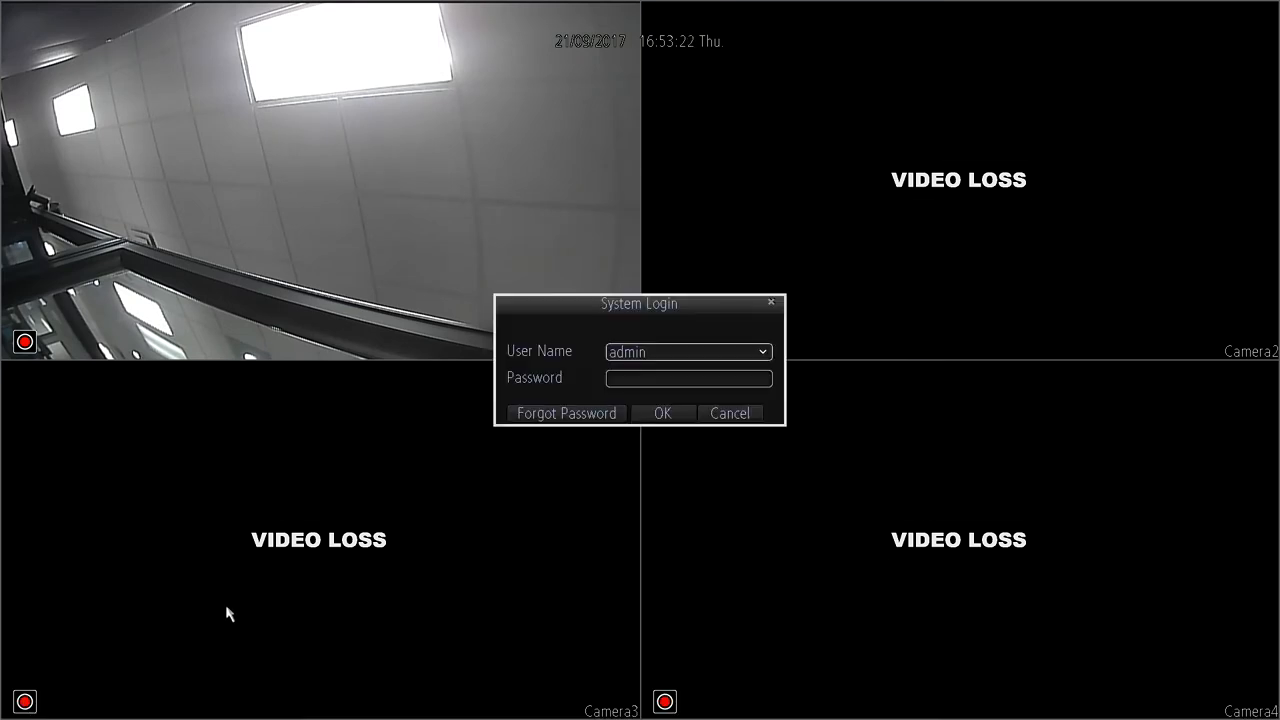
mouse_move(566, 413)
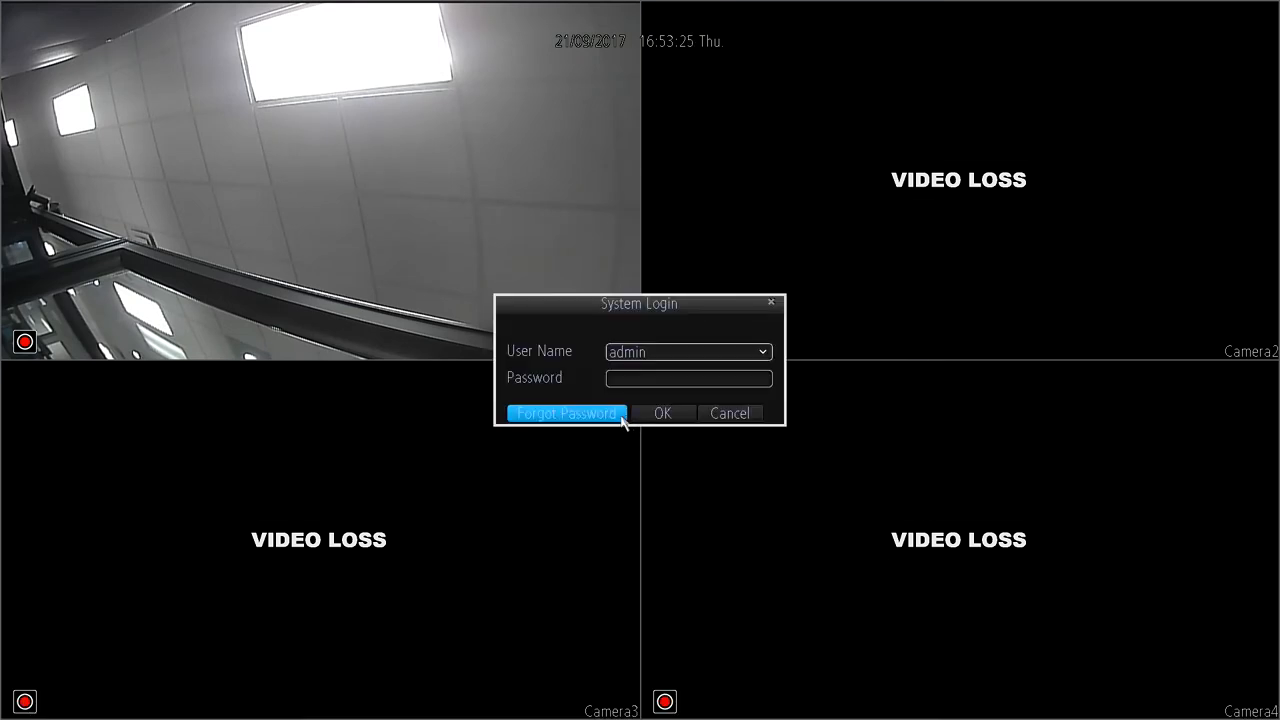
Unlock admin via Forgot Password by entering the super password for the random code
click(566, 413)
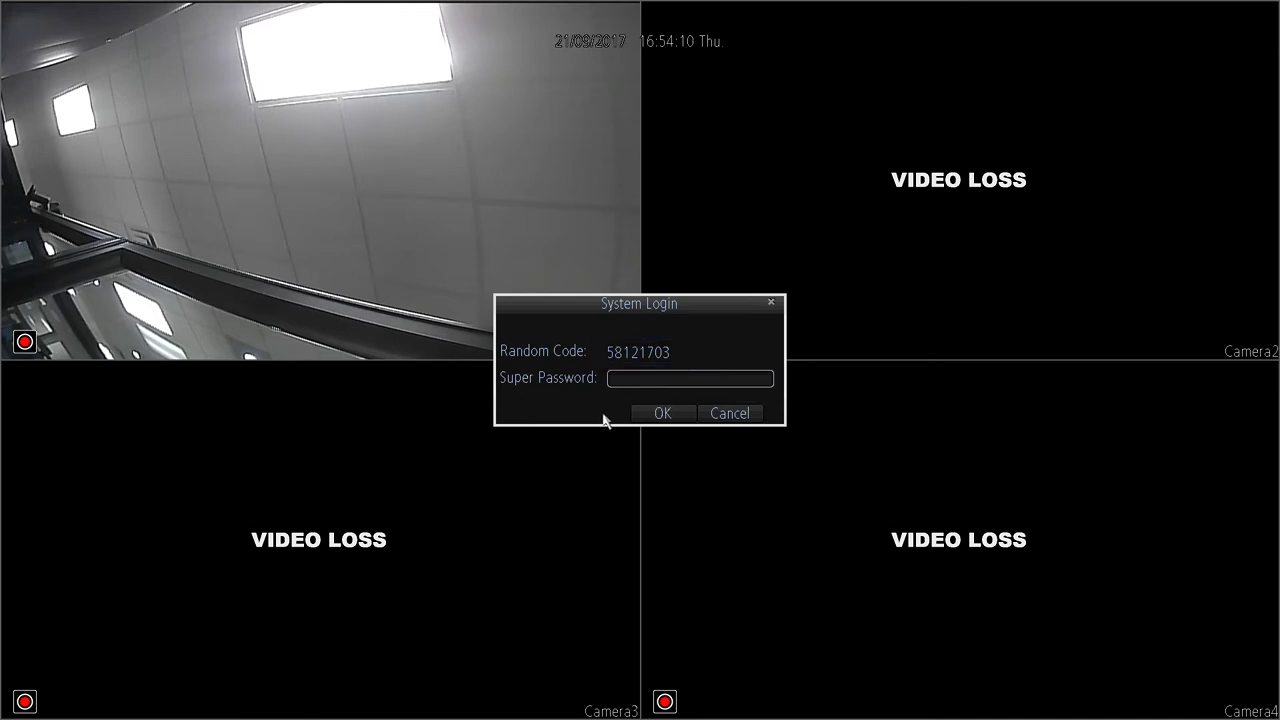
click(690, 378)
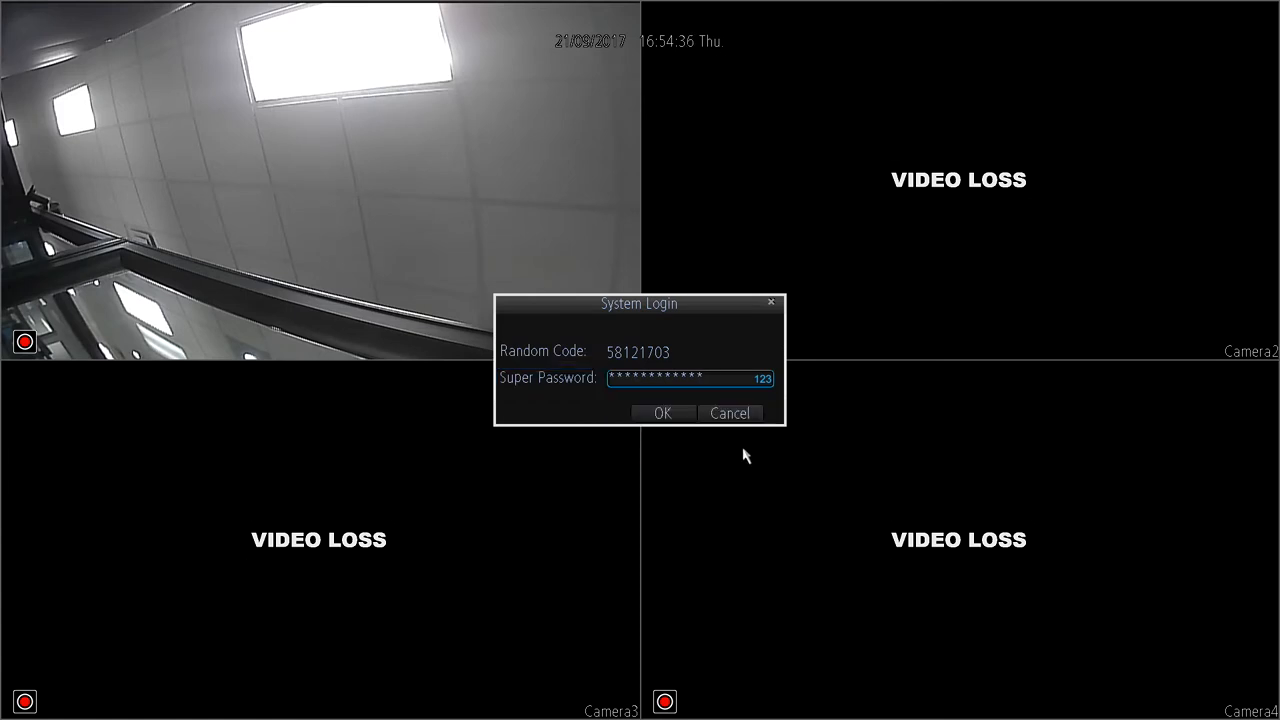
click(662, 413)
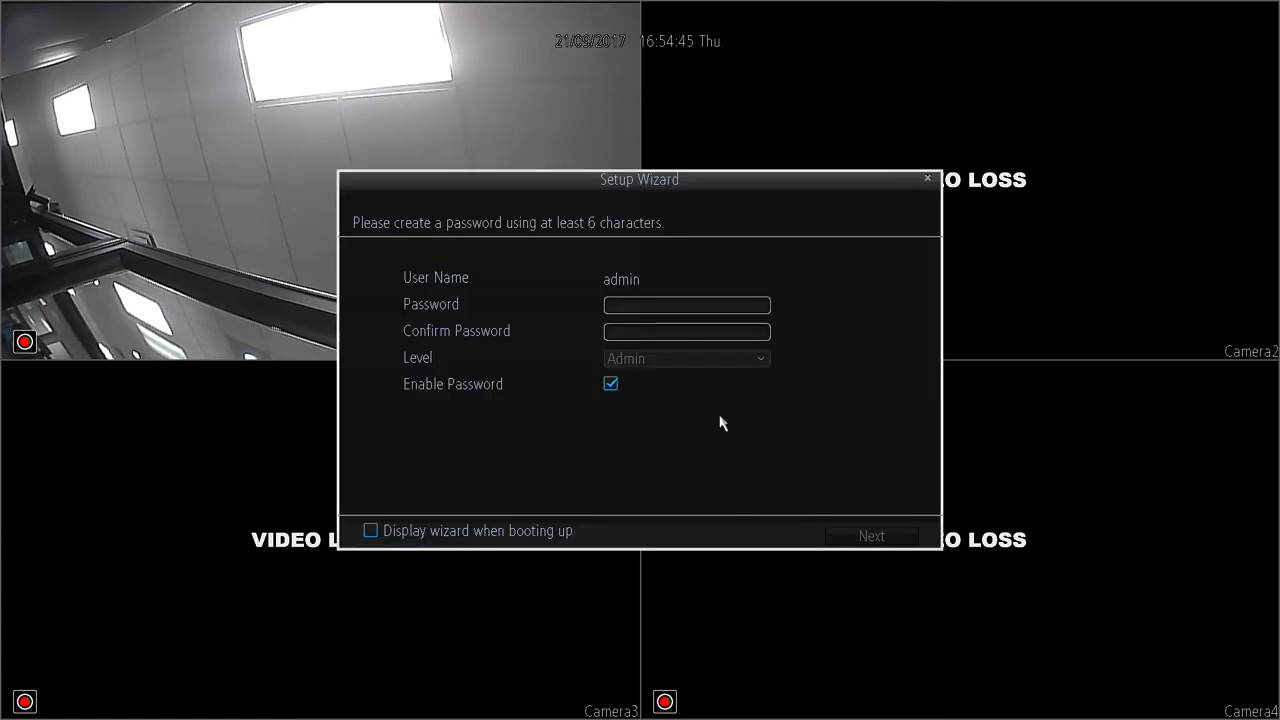
mouse_move(534, 247)
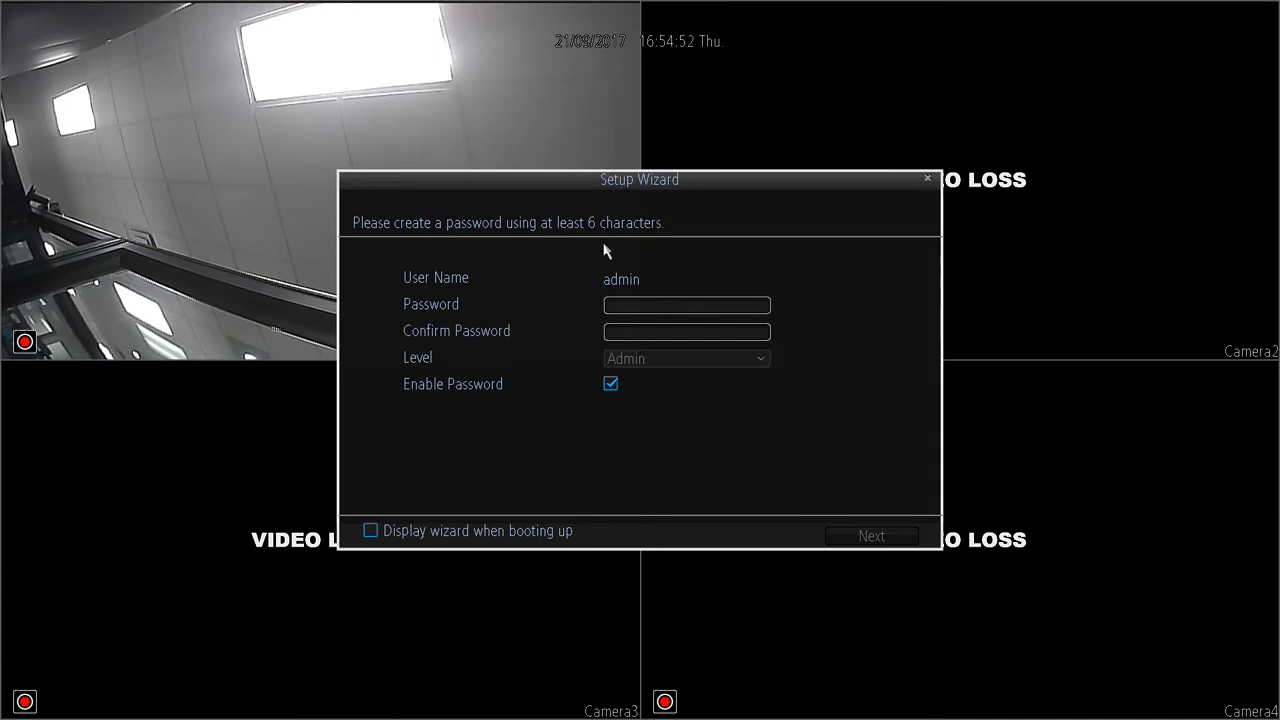
Enter and confirm a new admin password in the Setup Wizard and proceed
click(686, 305)
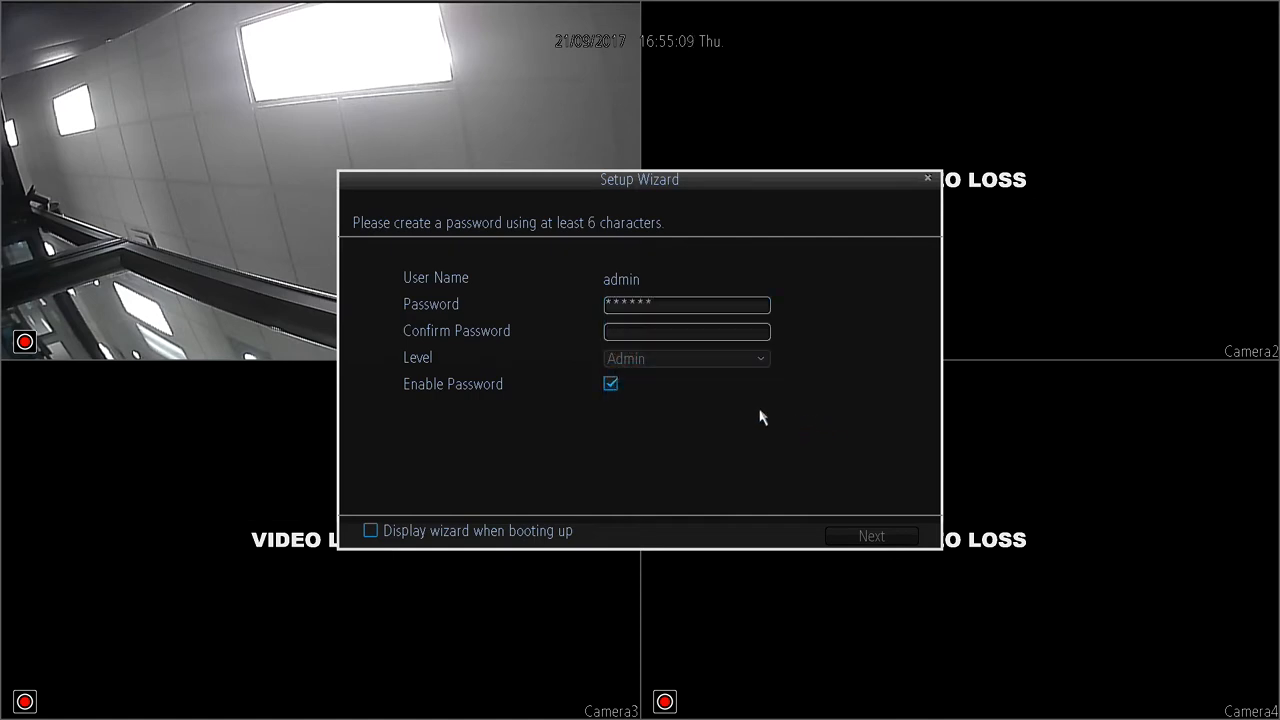
click(686, 331)
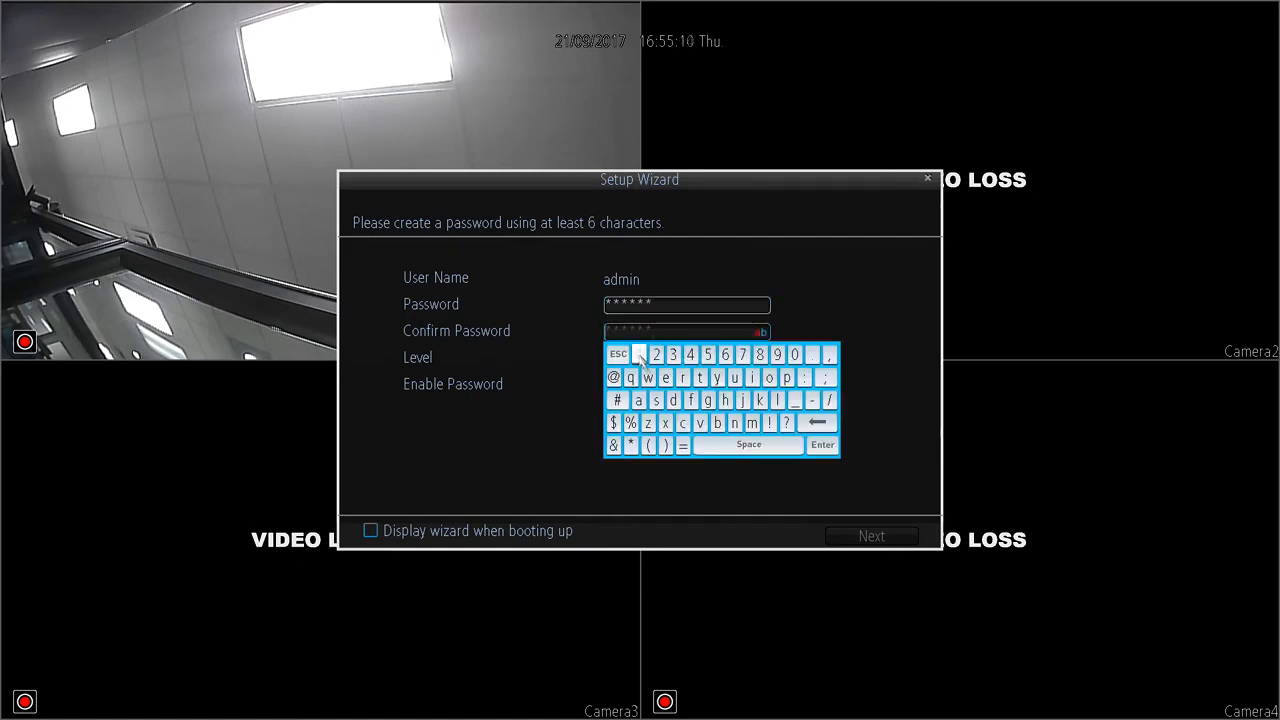
click(872, 536)
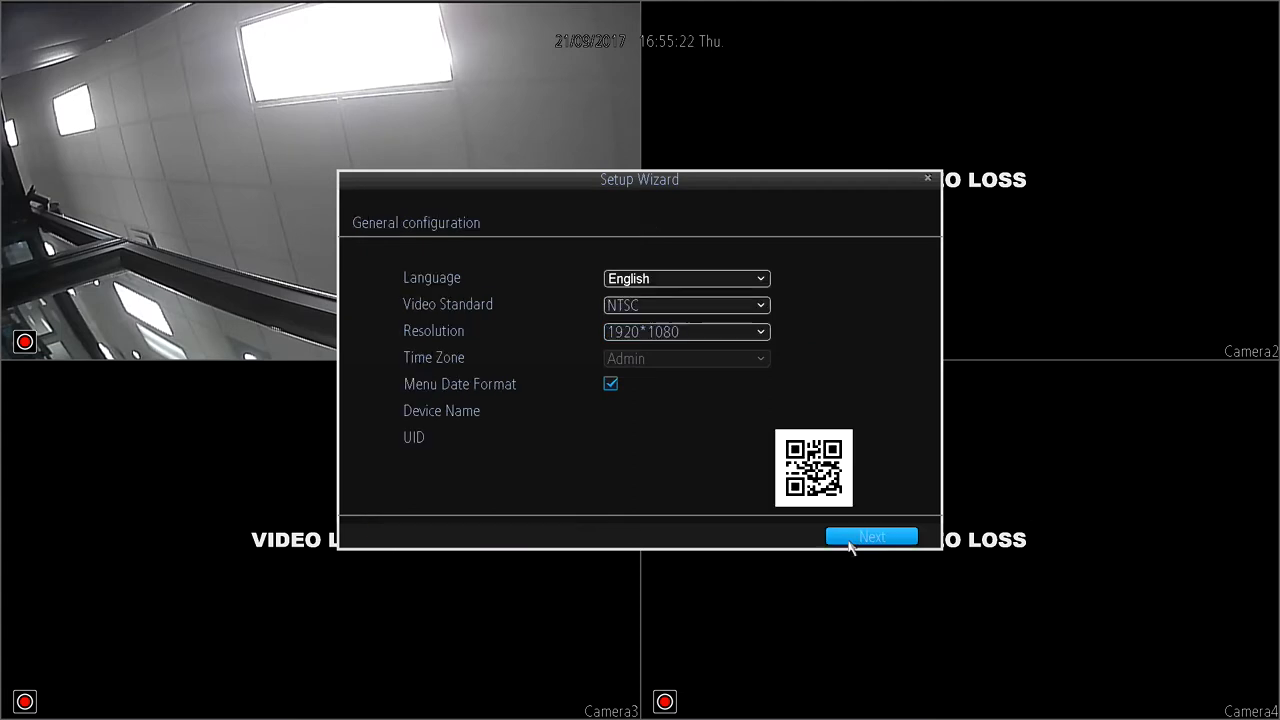
click(871, 536)
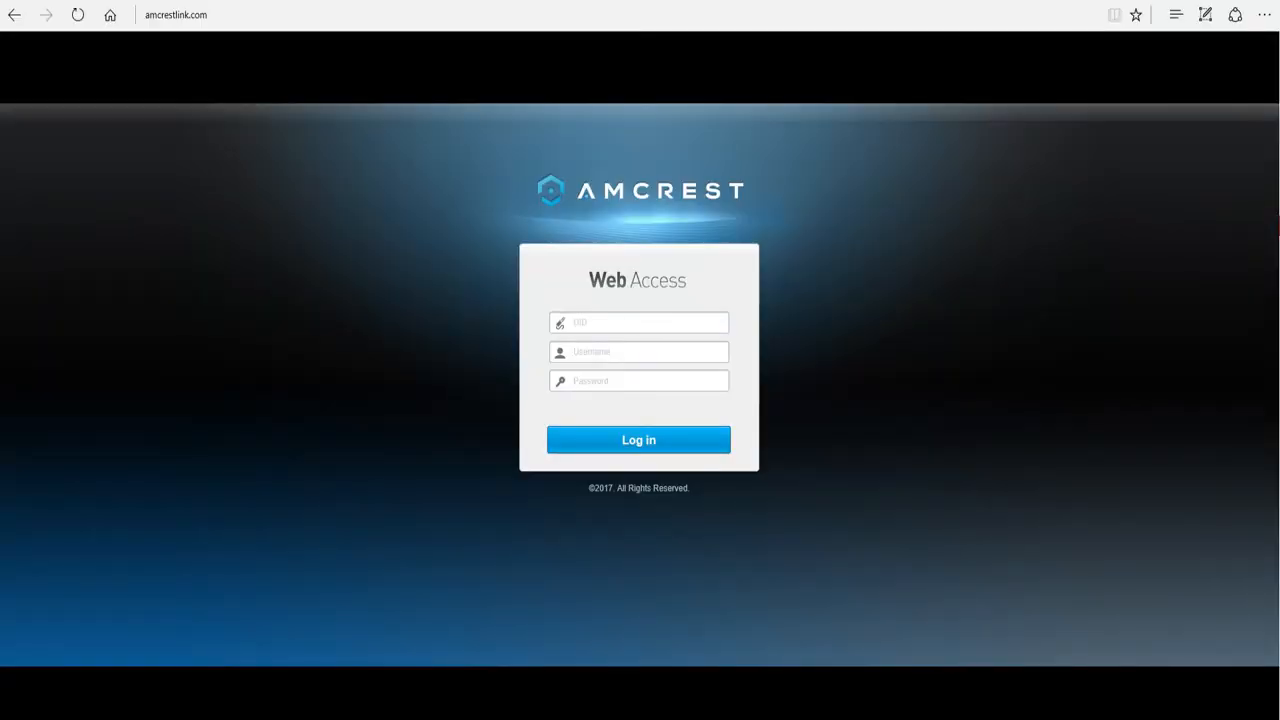
Show the system login user list offering 888888, admin and tech1
click(638, 439)
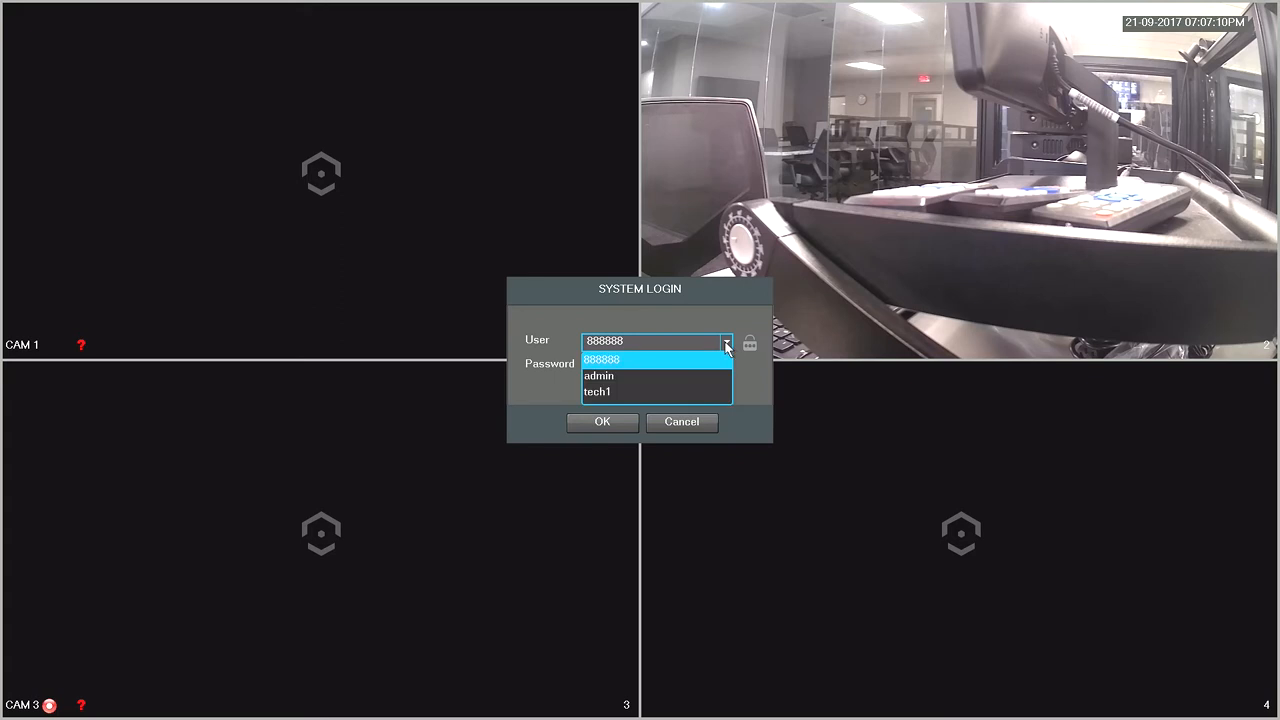
Log in as admin using the date-based reset code on the virtual keyboard
click(599, 375)
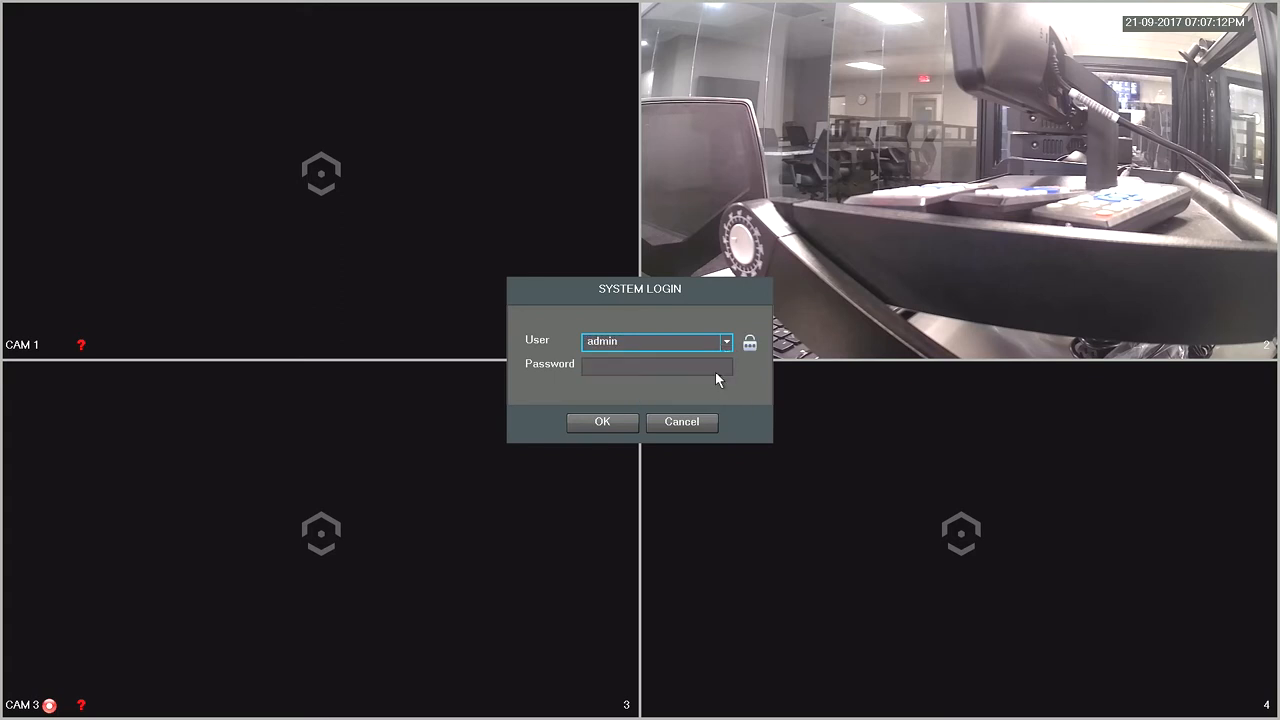
click(655, 366)
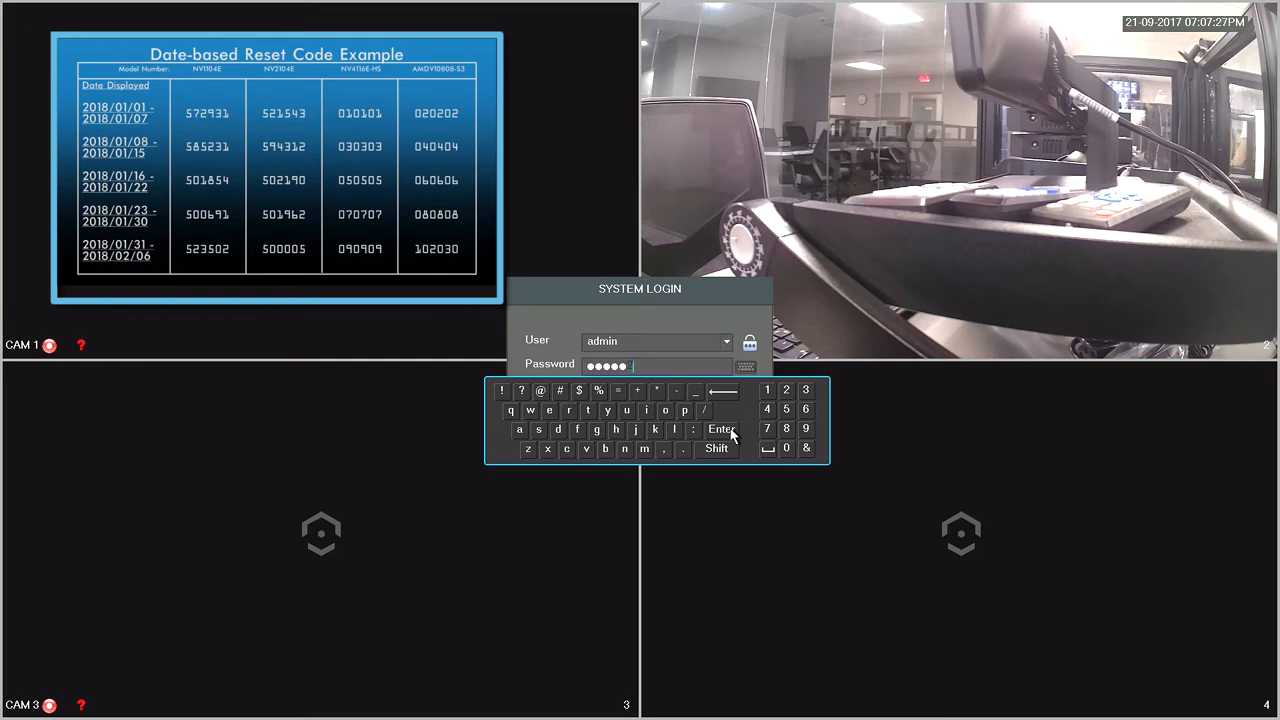
click(722, 429)
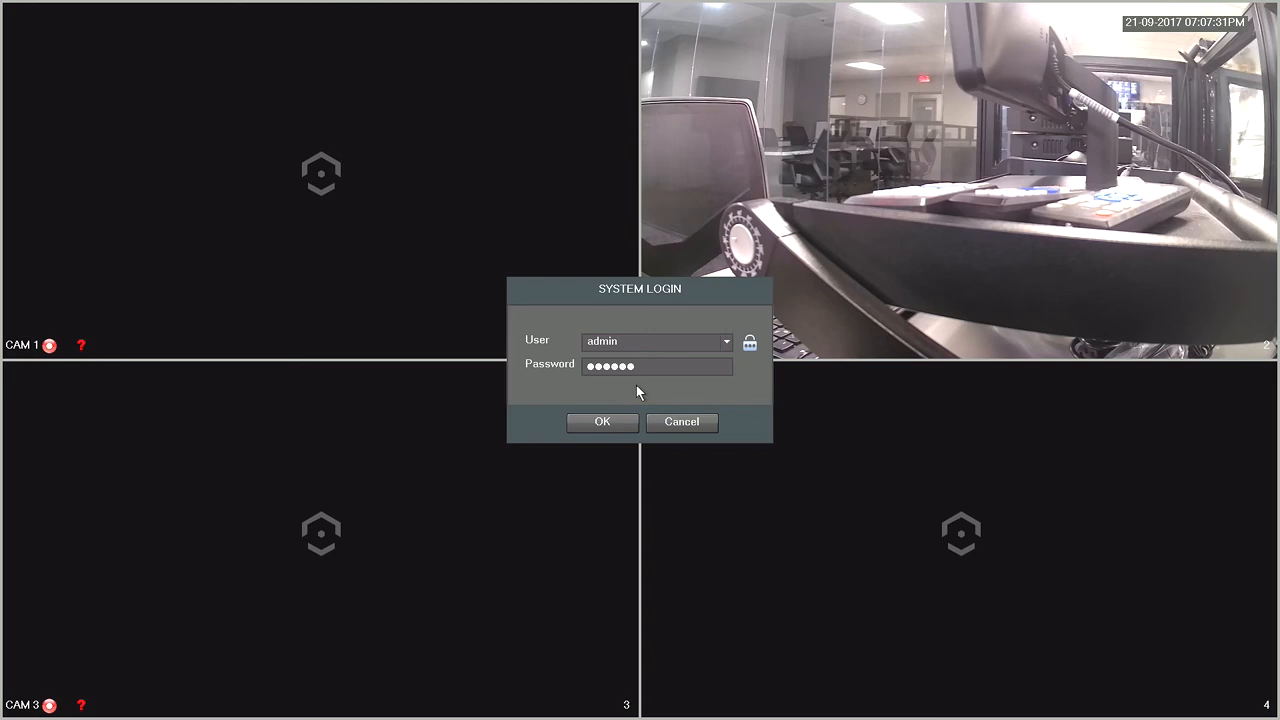
click(602, 422)
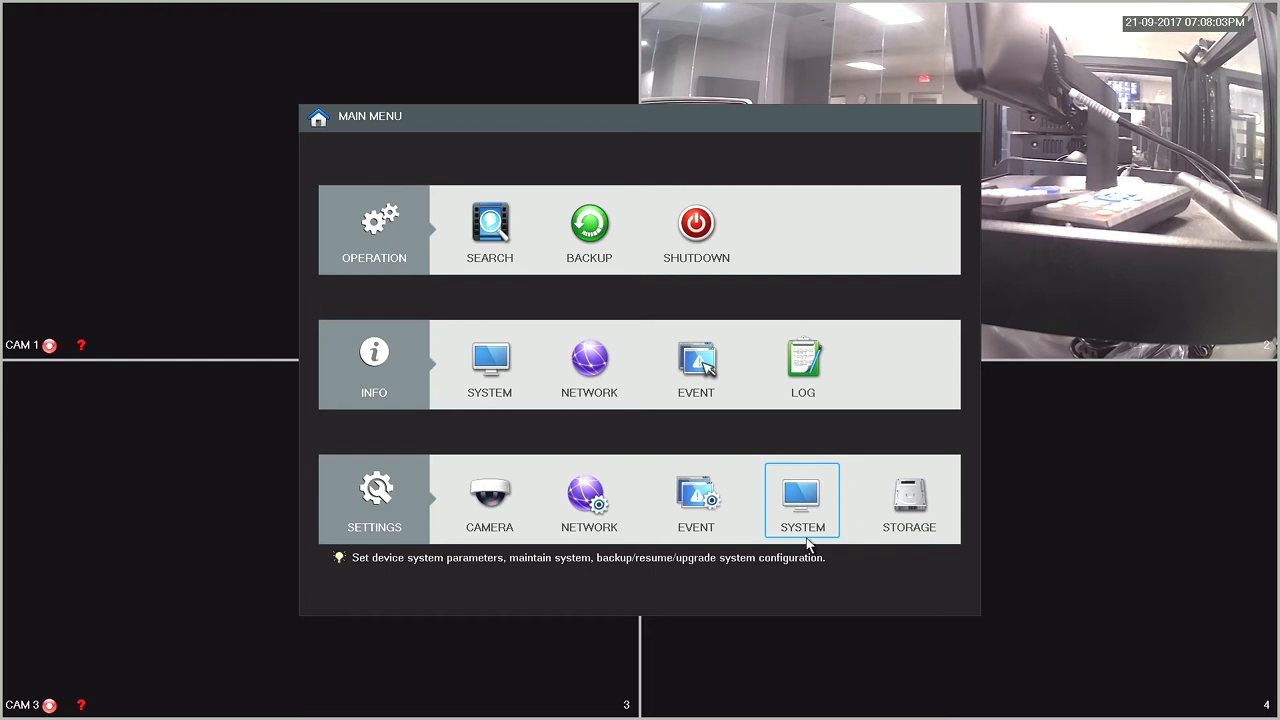
In System > Account, modify admin with Modify Password ticked and enter passwords
click(801, 500)
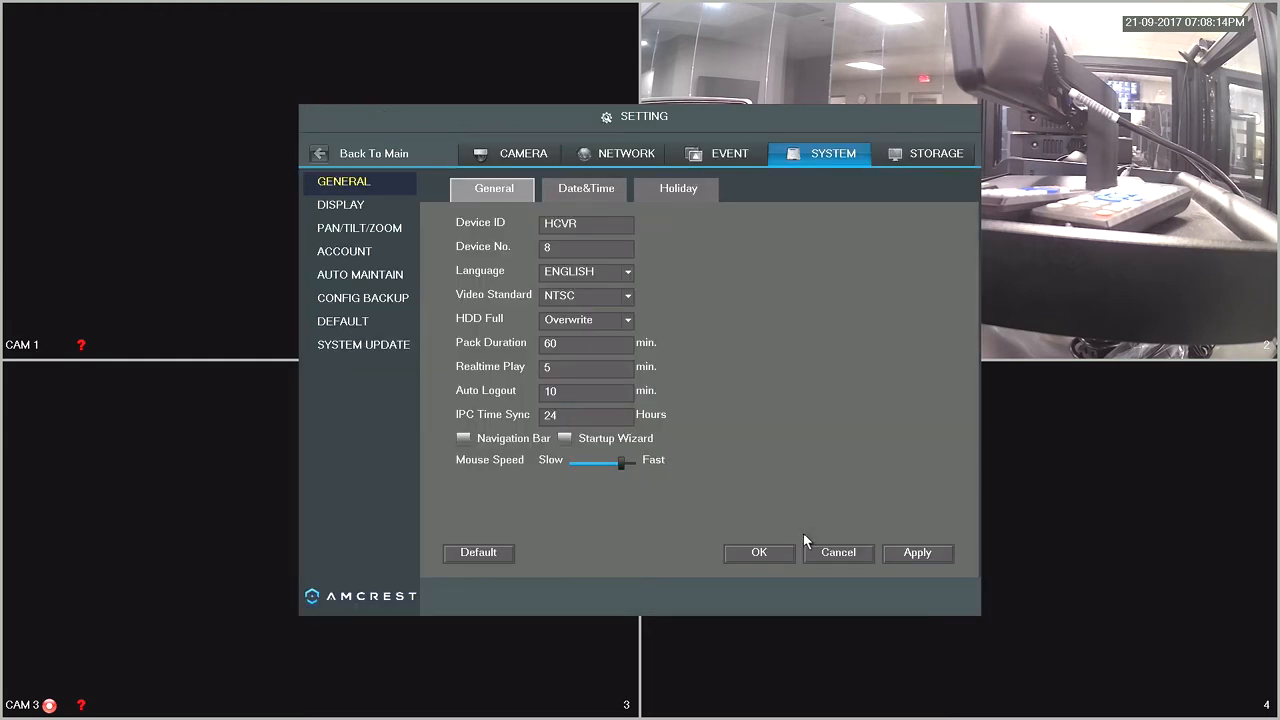
mouse_move(370, 262)
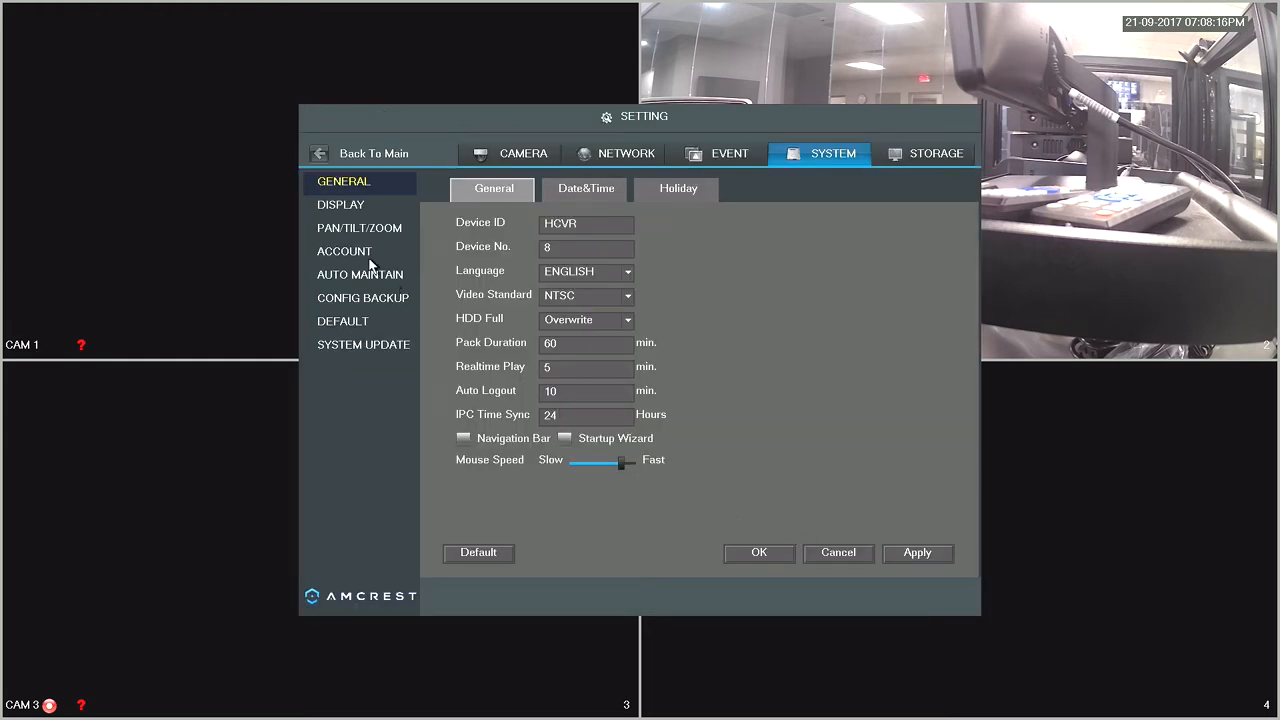
click(344, 251)
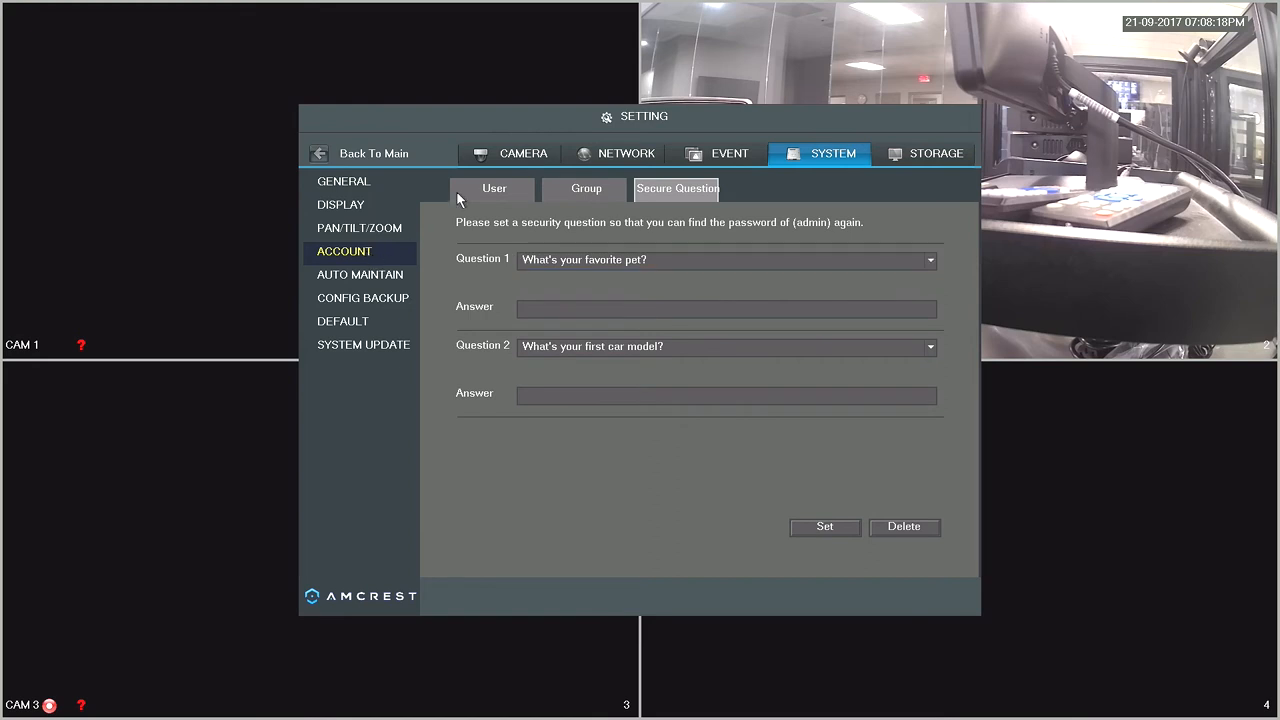
click(493, 188)
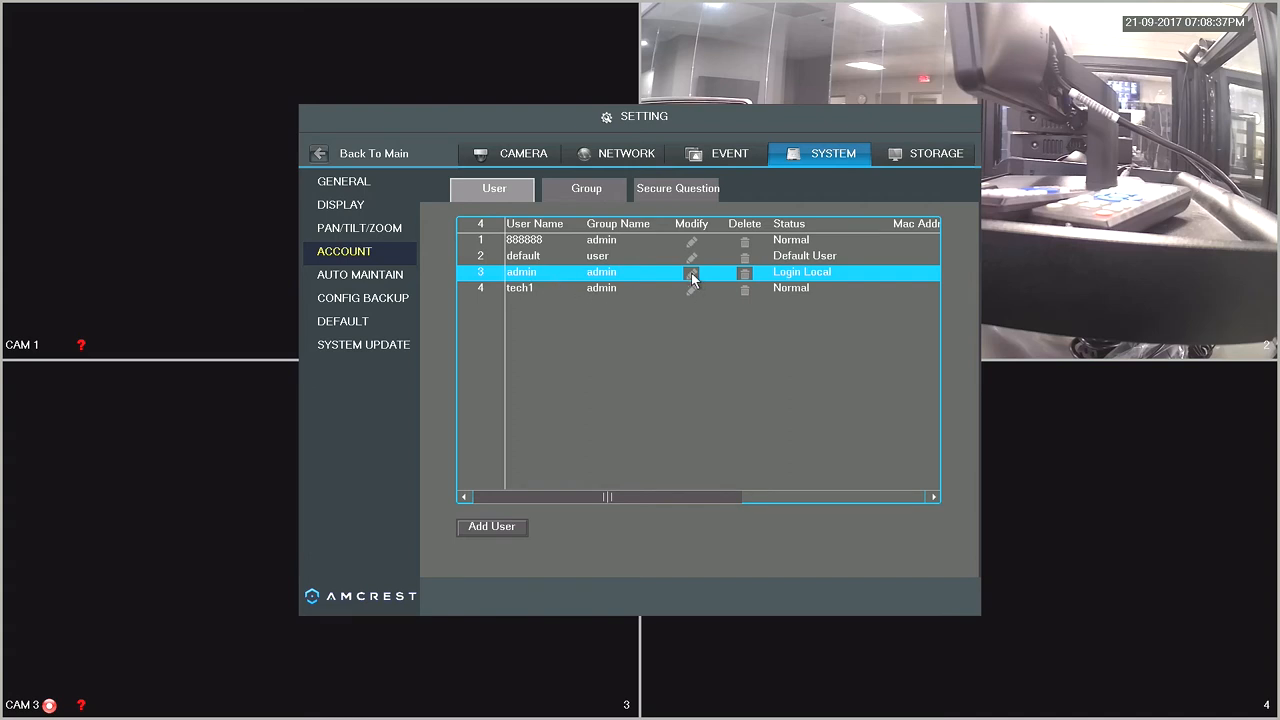
click(691, 272)
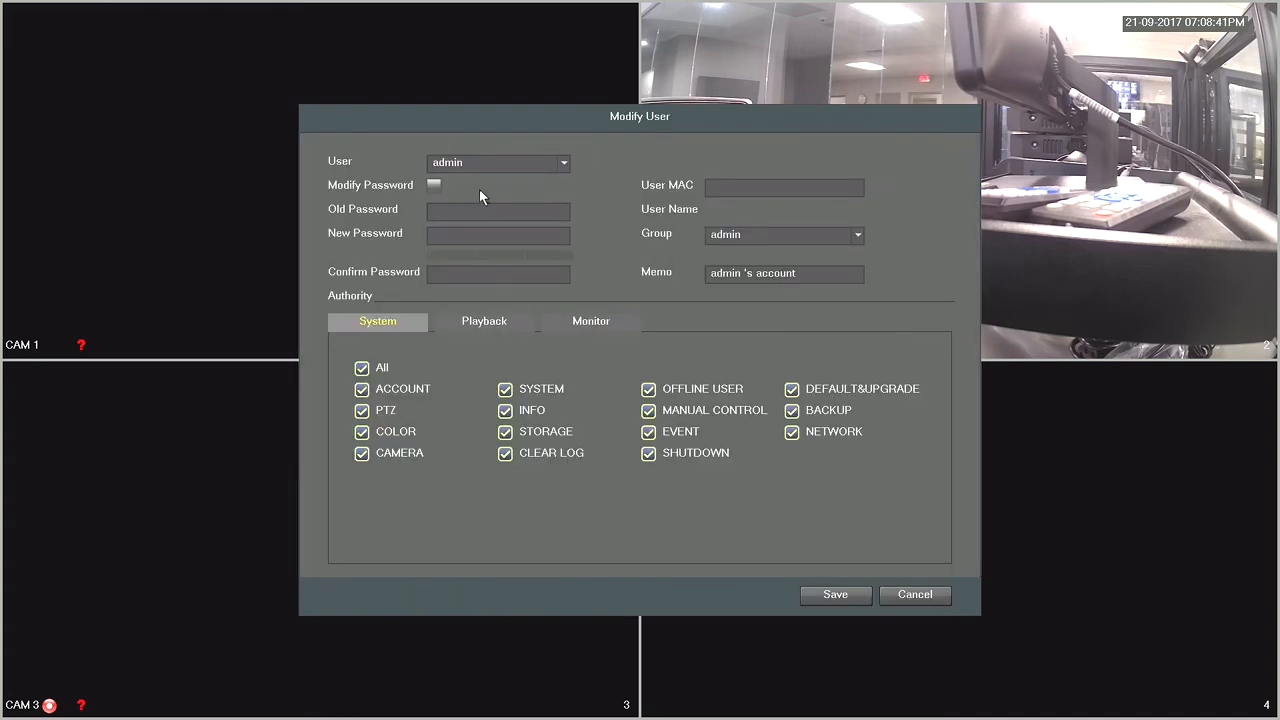
click(434, 186)
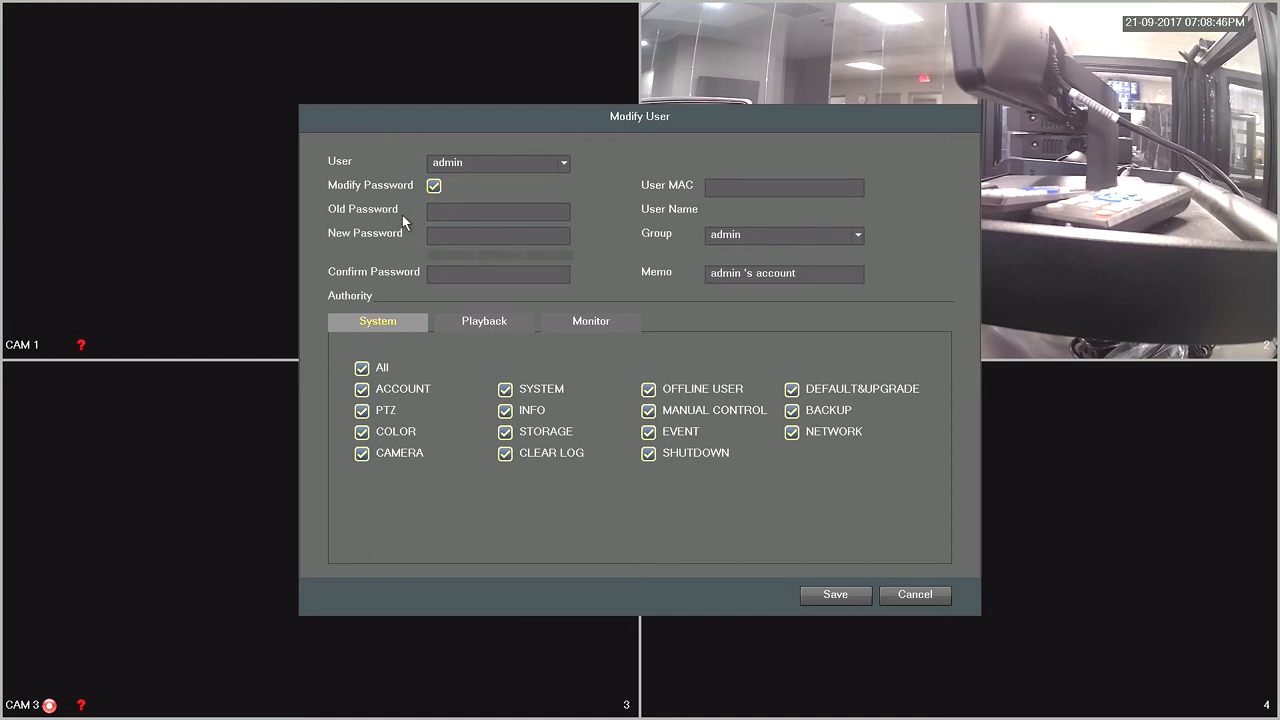
click(497, 210)
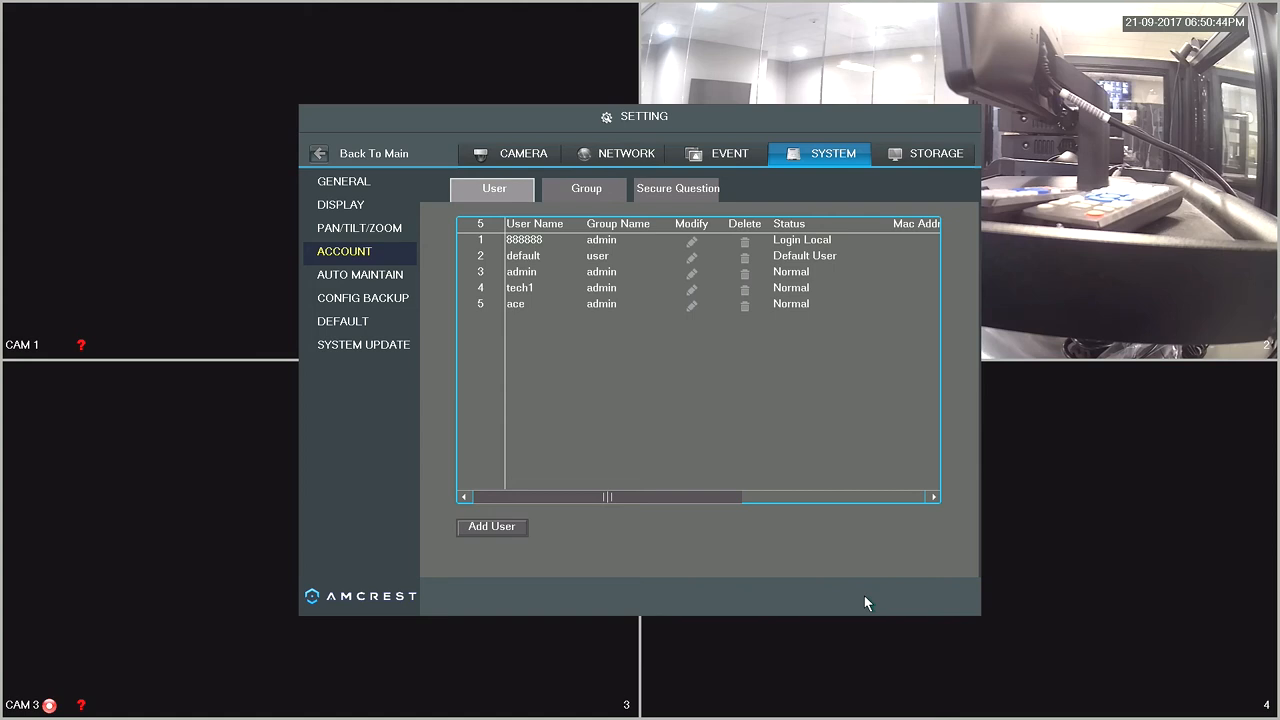
mouse_move(650, 340)
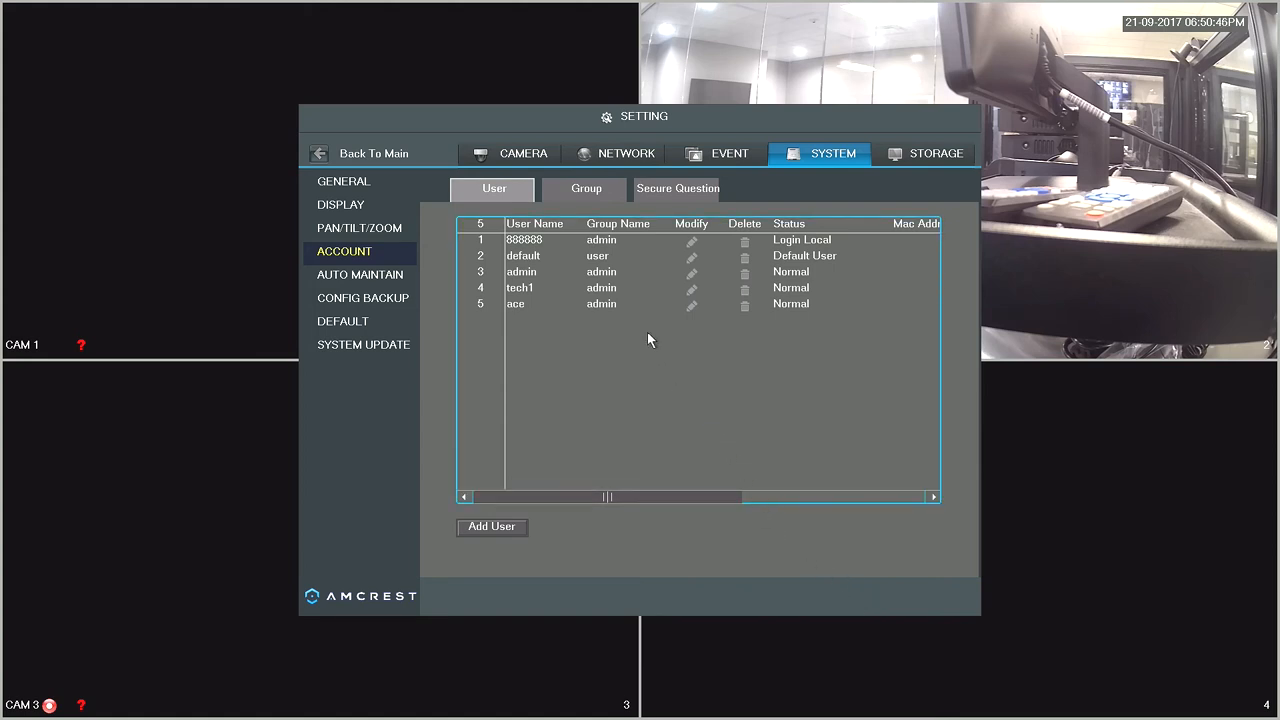
mouse_move(616, 262)
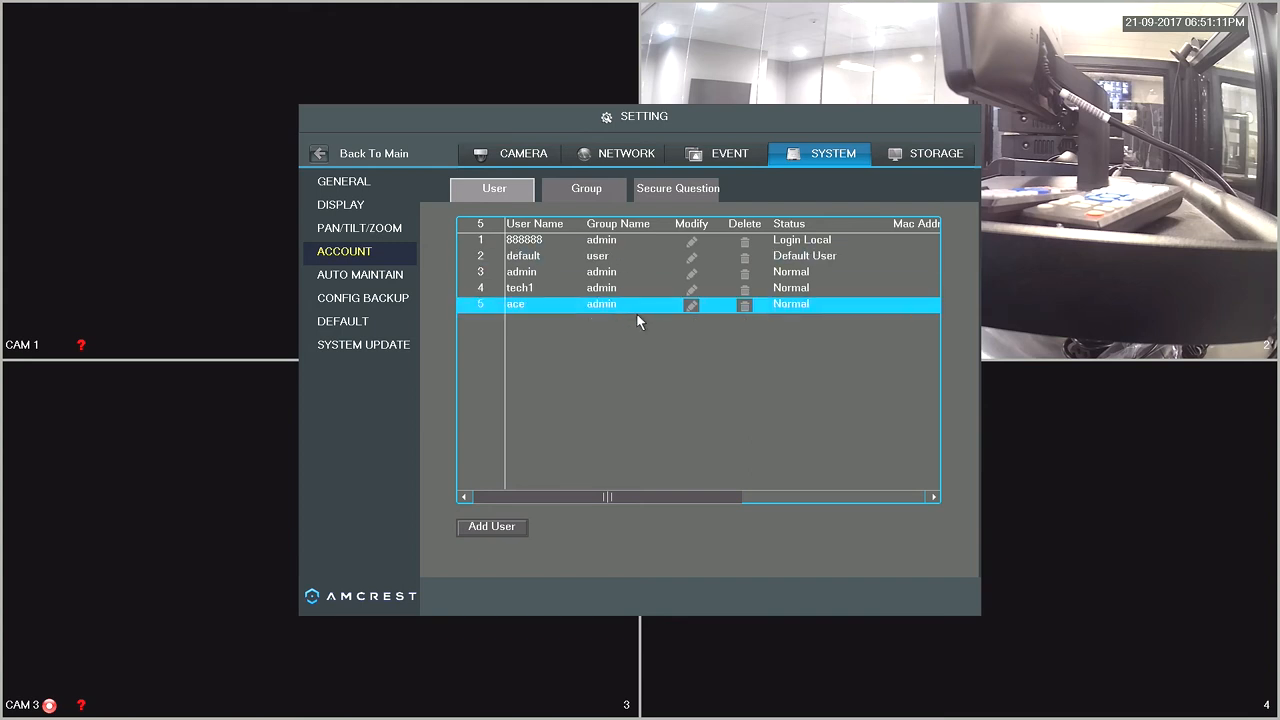
Delete user ace from the account list and confirm with OK
click(744, 304)
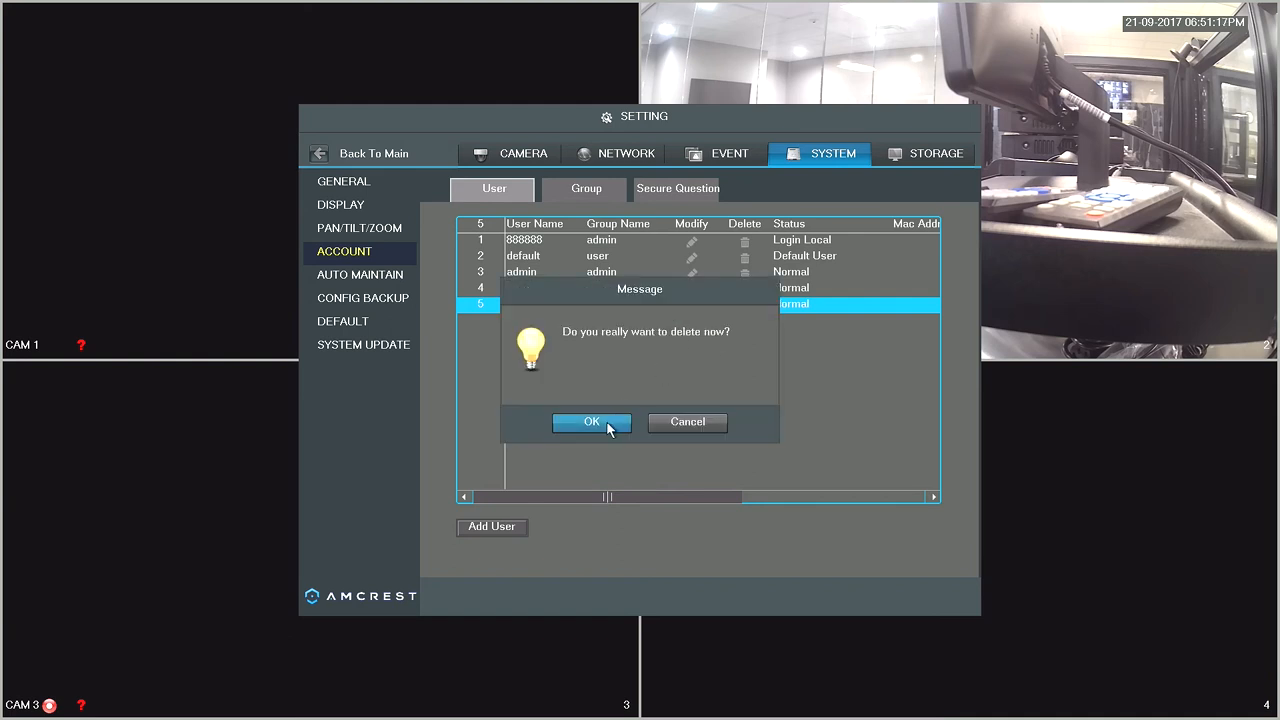
click(591, 422)
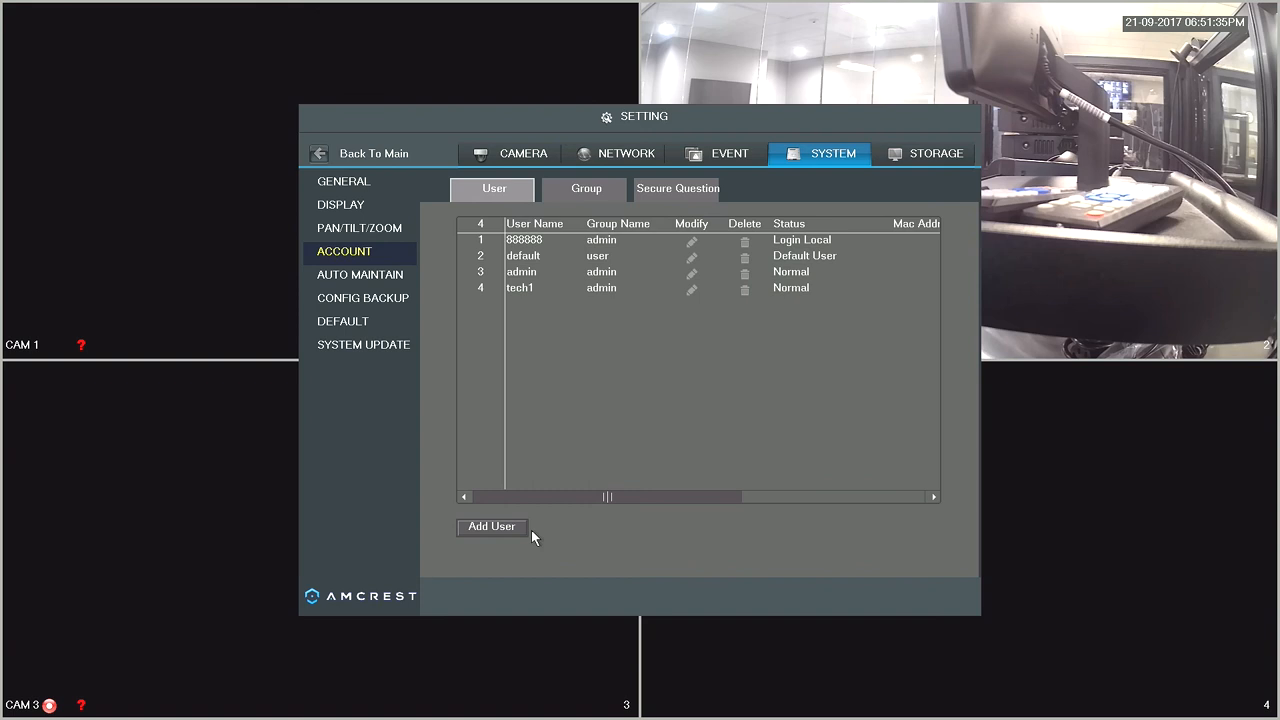
mouse_move(563, 539)
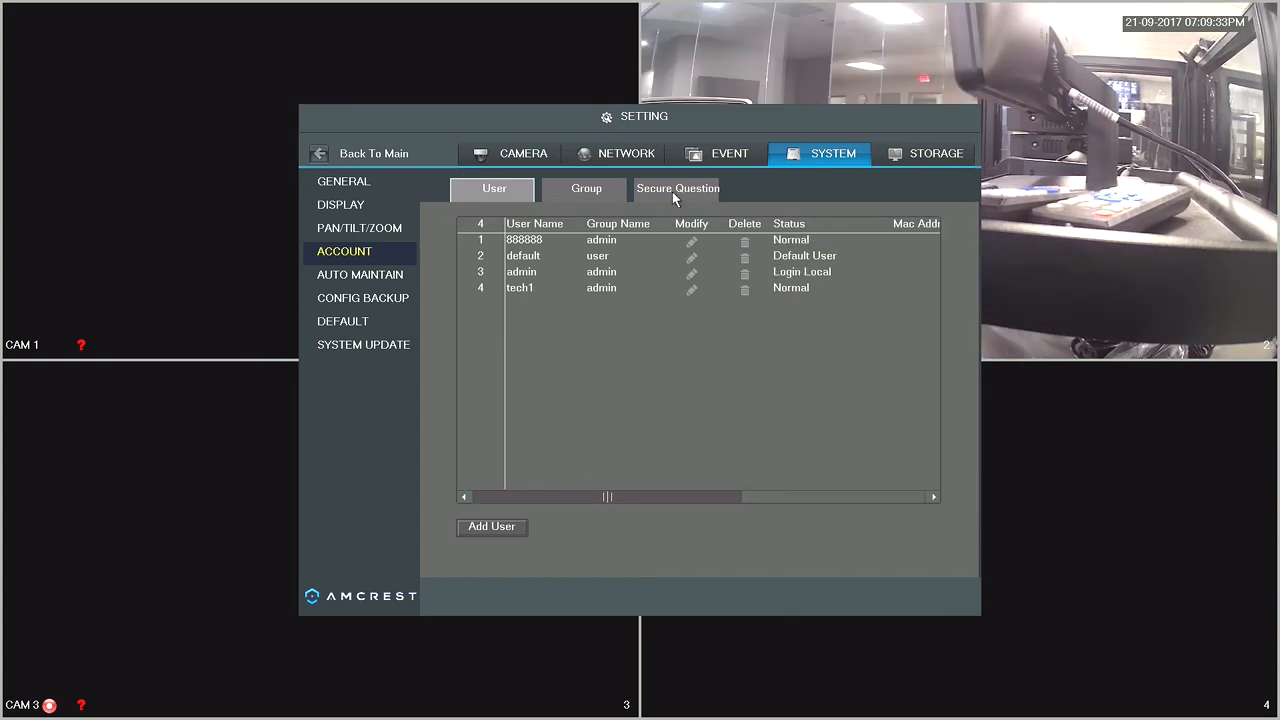
Open the Secure Question tab under System > Account for admin
click(677, 189)
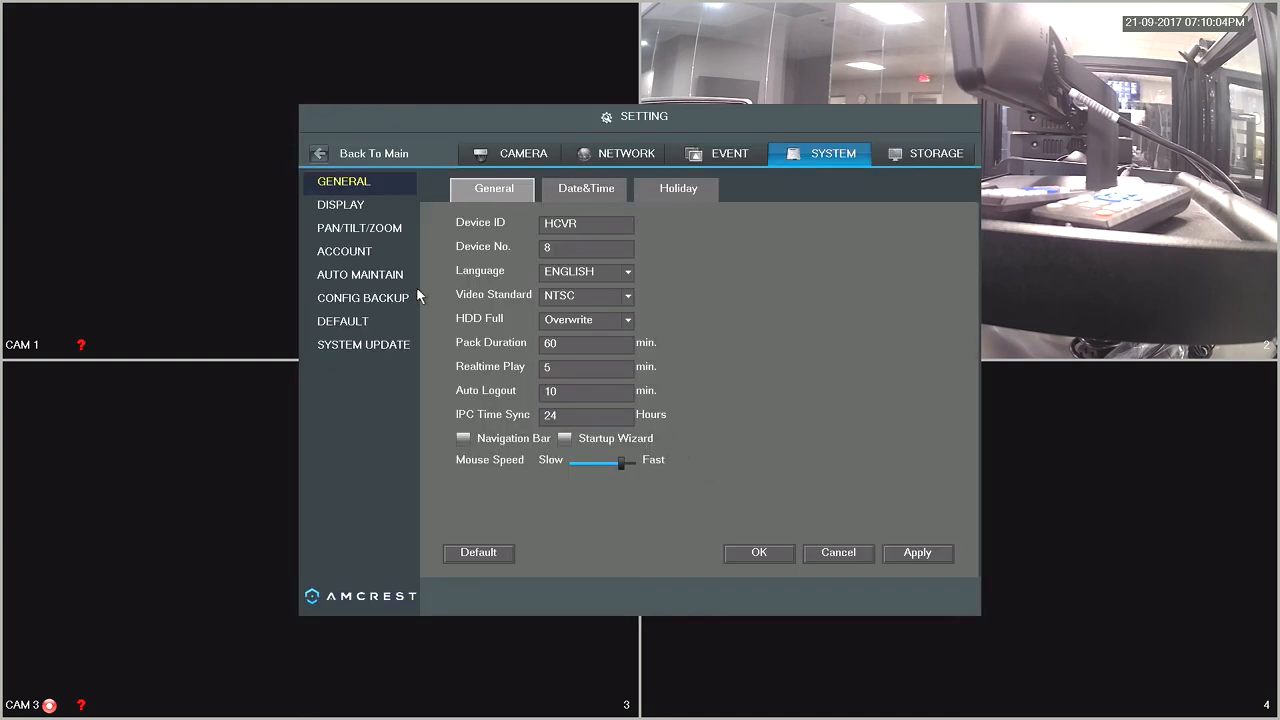
click(344, 251)
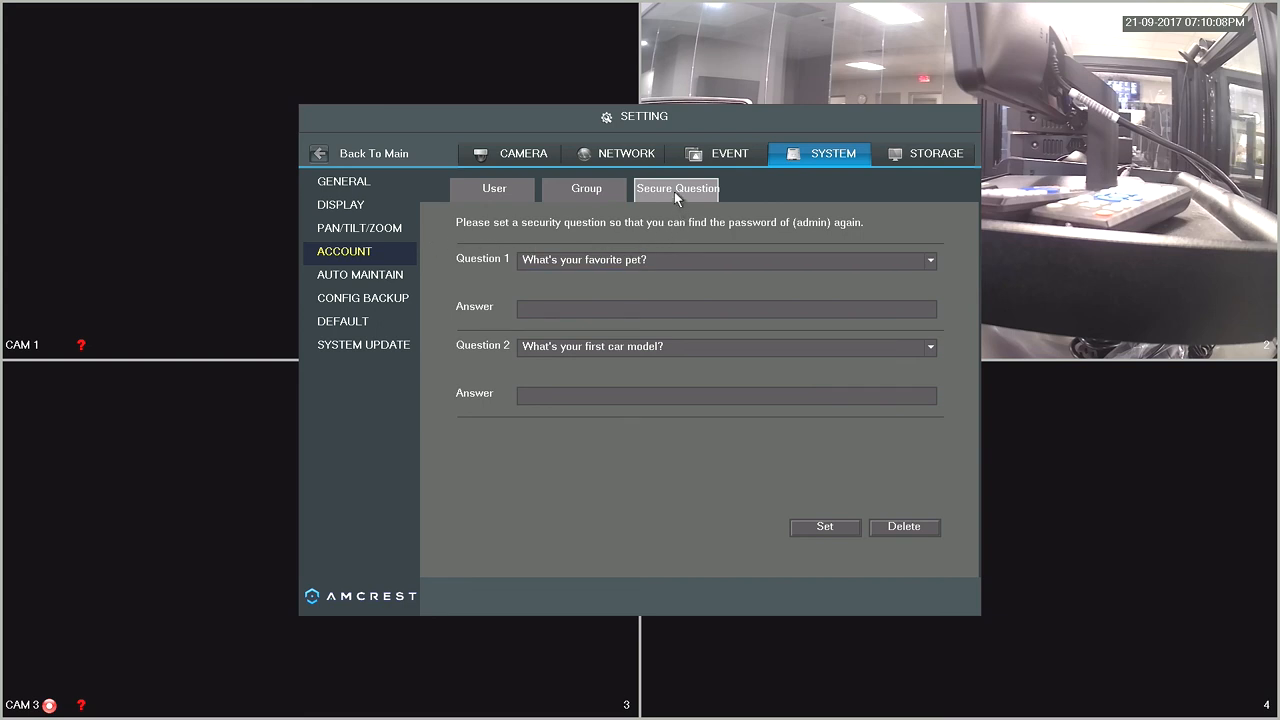
Keep the default questions, save answers 'dog' and 'pinto', and dismiss the success message
click(725, 259)
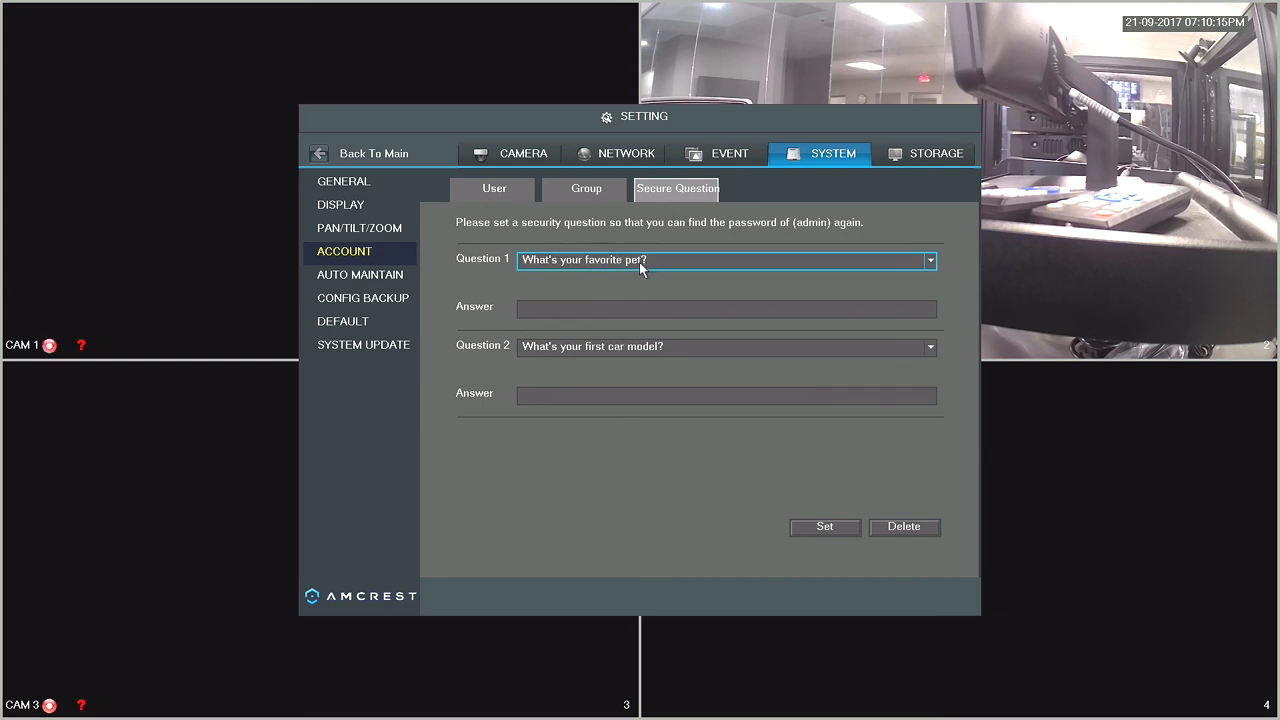
click(929, 260)
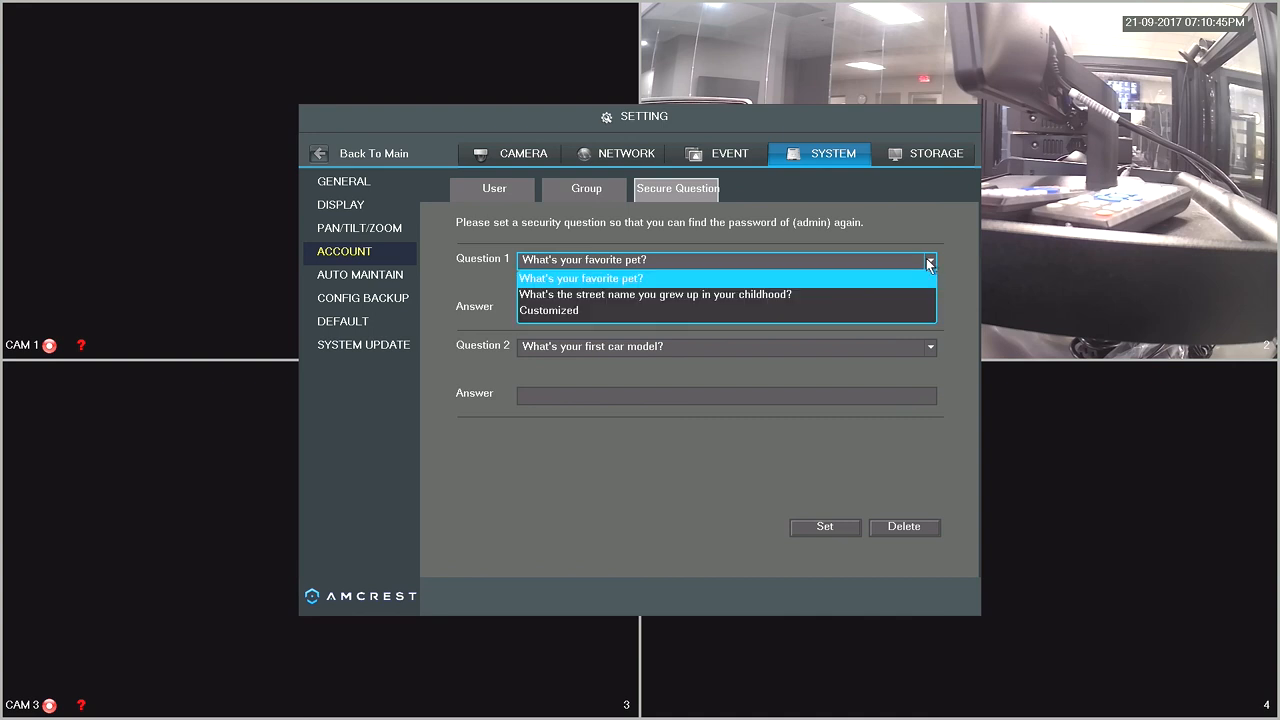
click(581, 278)
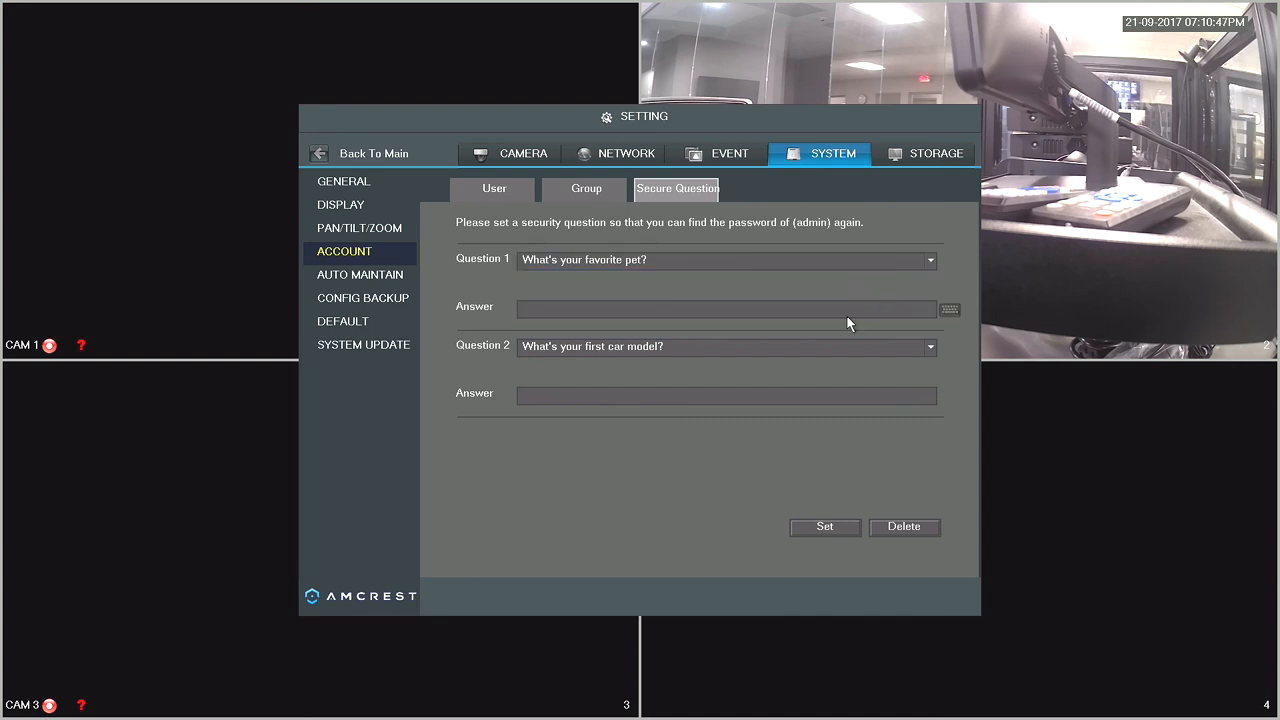
text(dog)
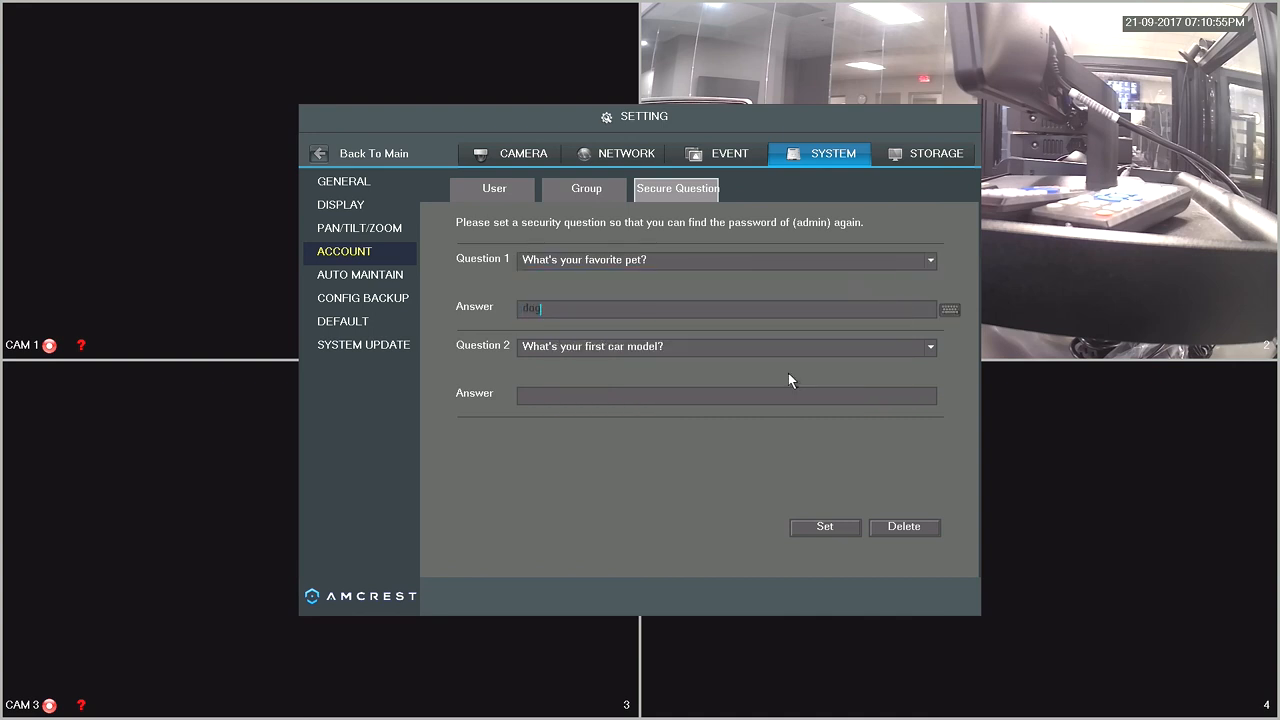
click(726, 393)
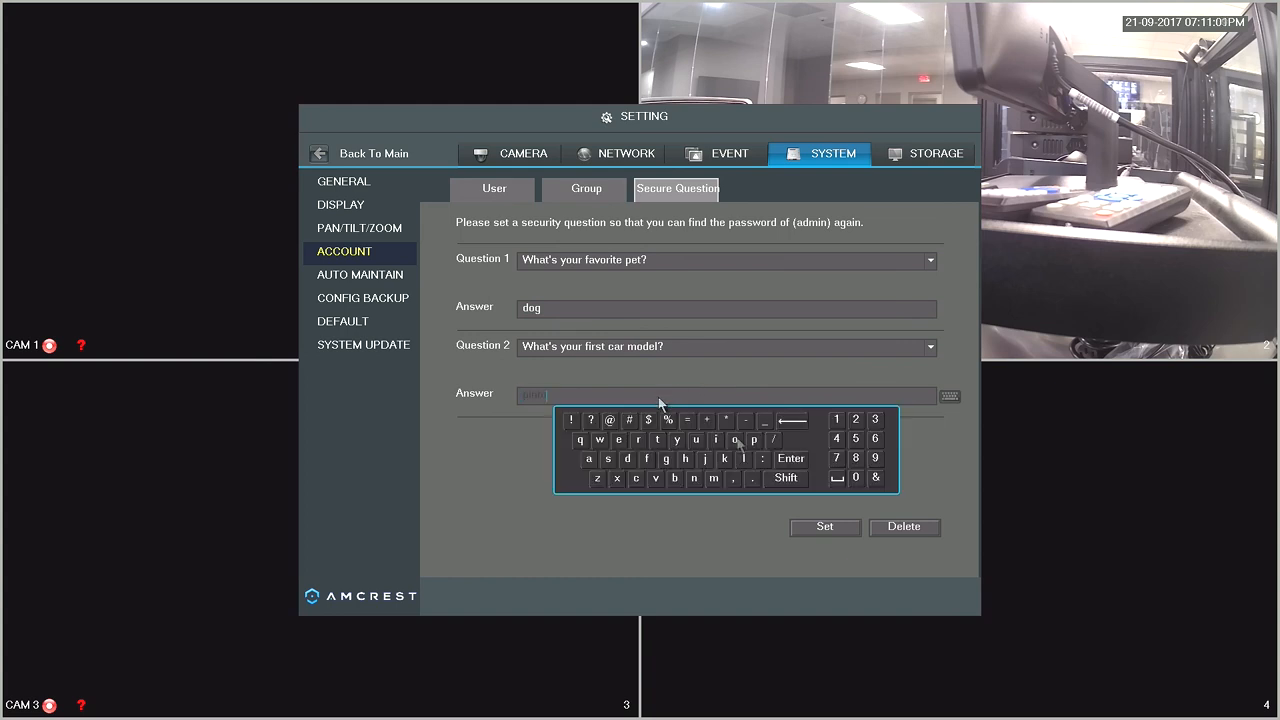
text(pinto)
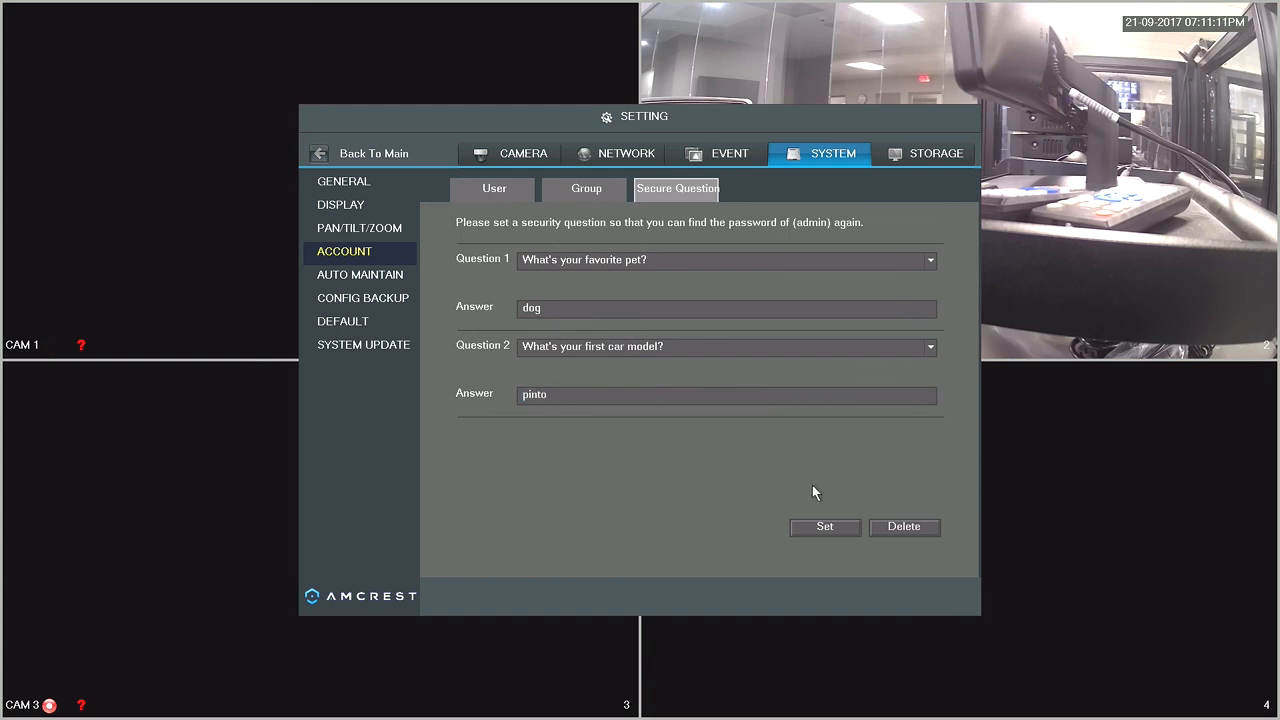
click(825, 527)
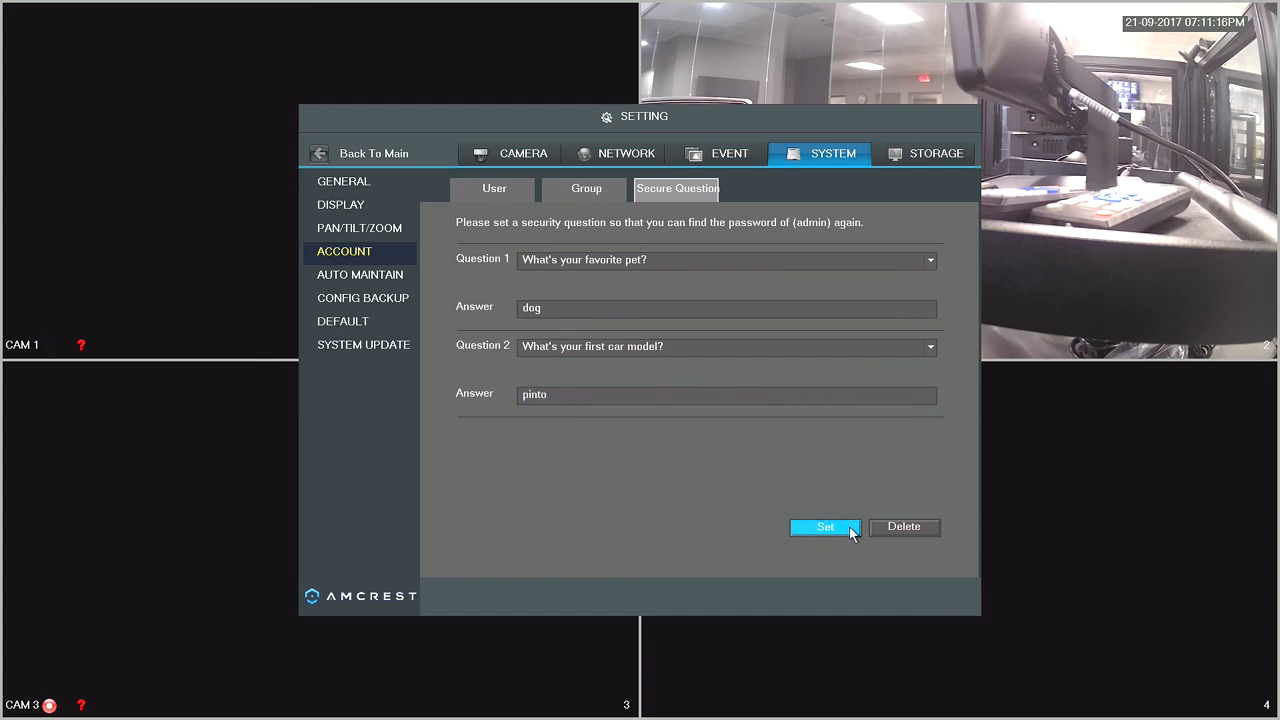
click(825, 527)
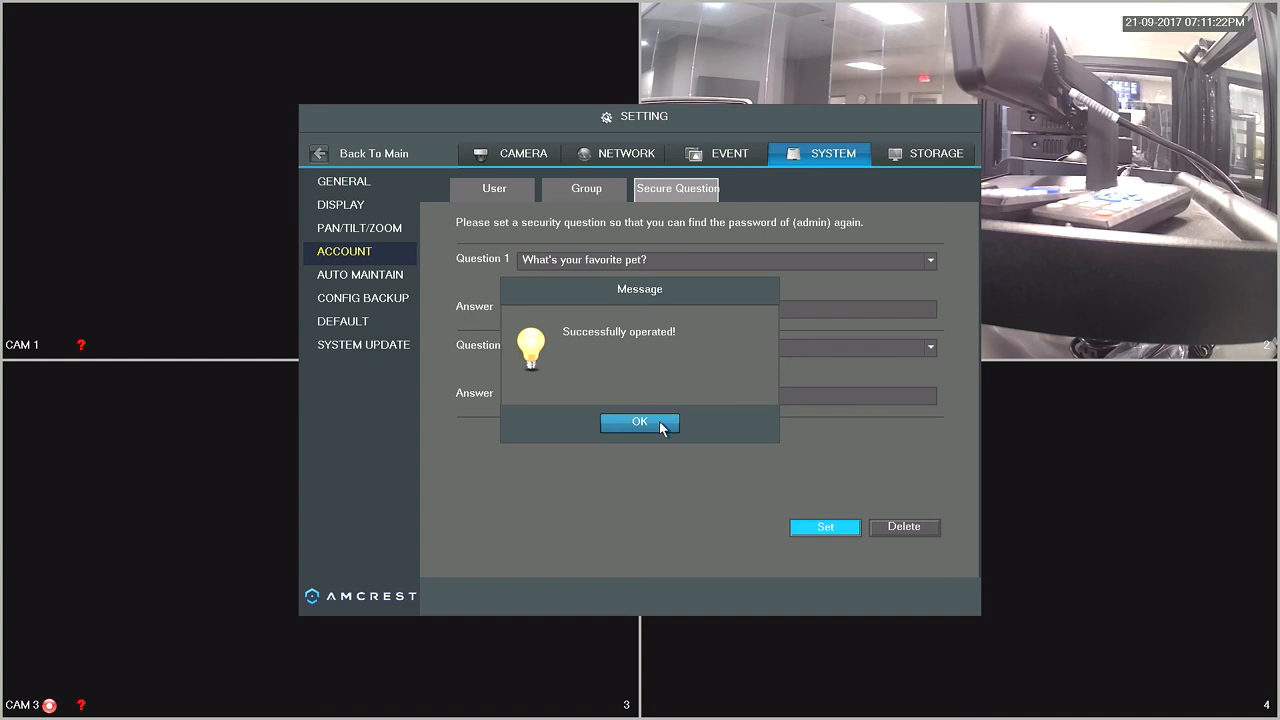
click(639, 422)
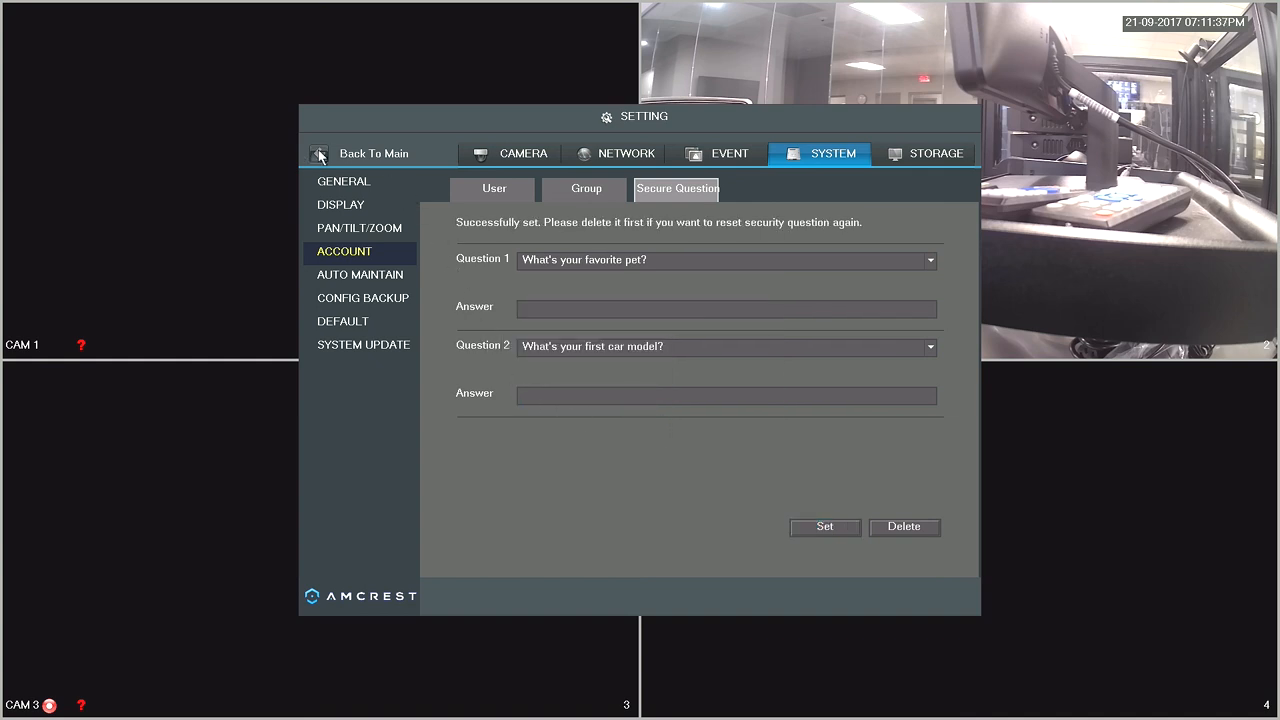
Return to the main view and scroll the Amcrest Technologies channel's Videos list
click(320, 153)
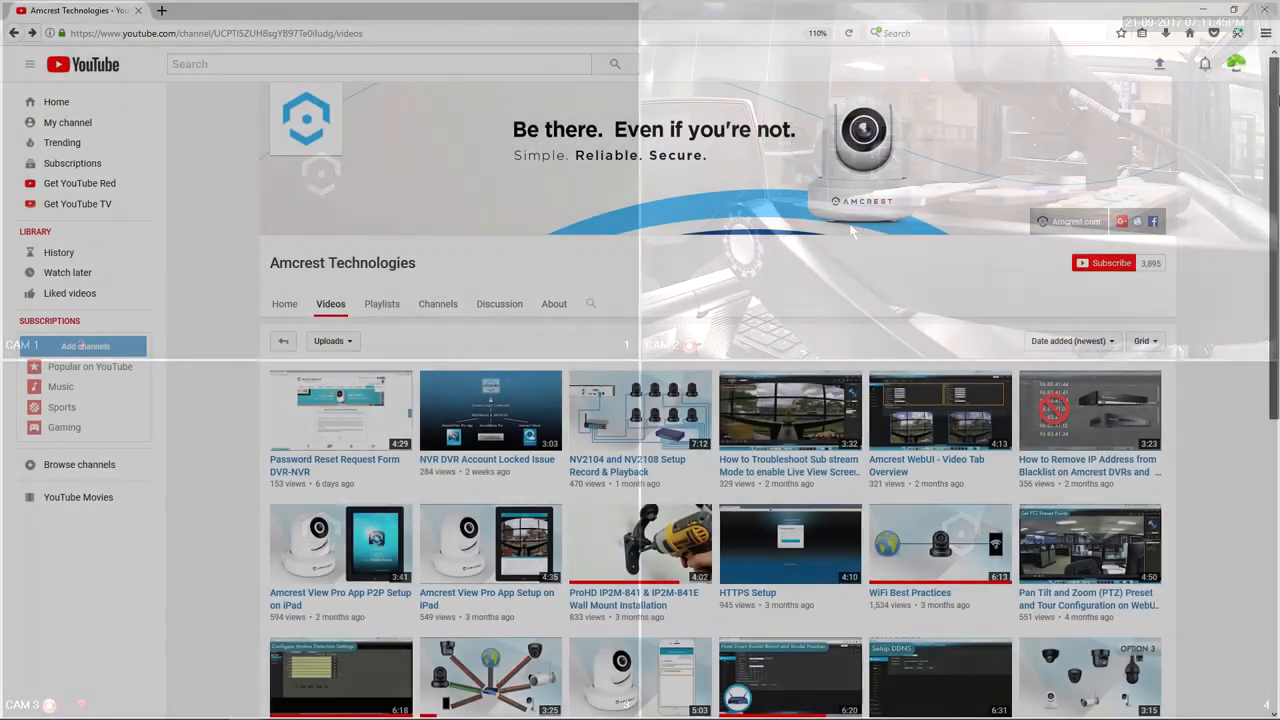
scroll(down, 3)
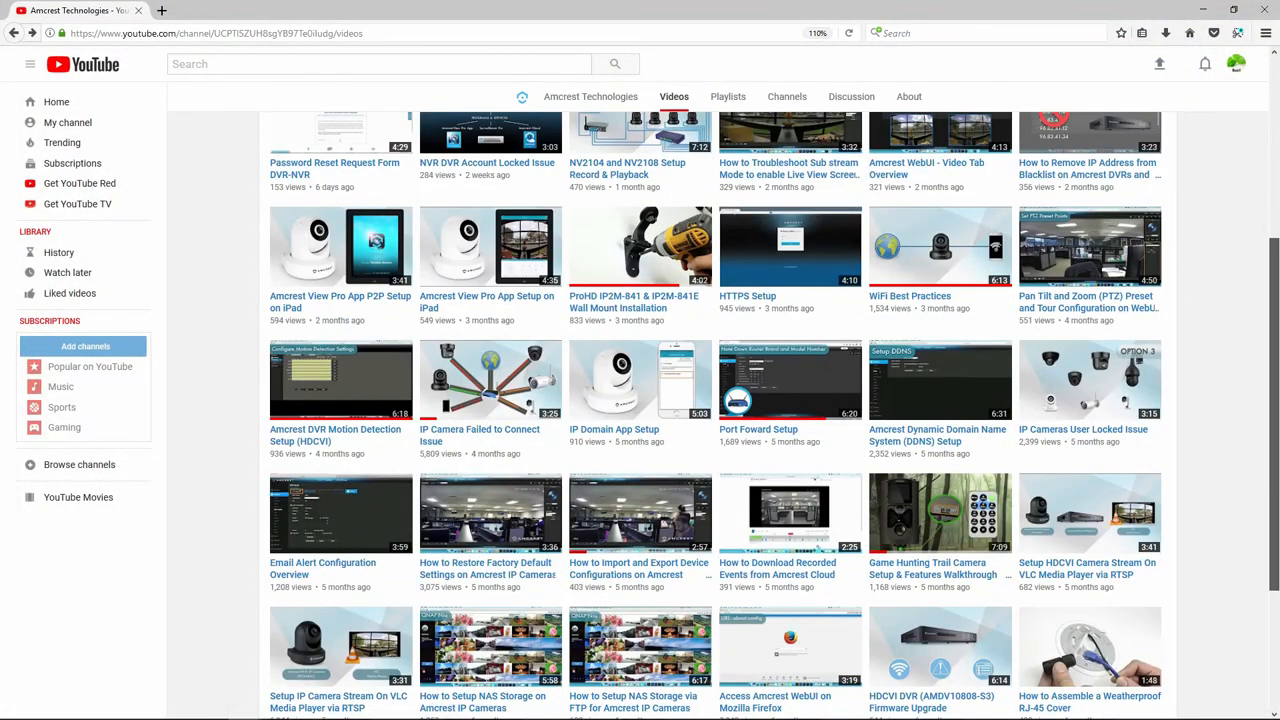